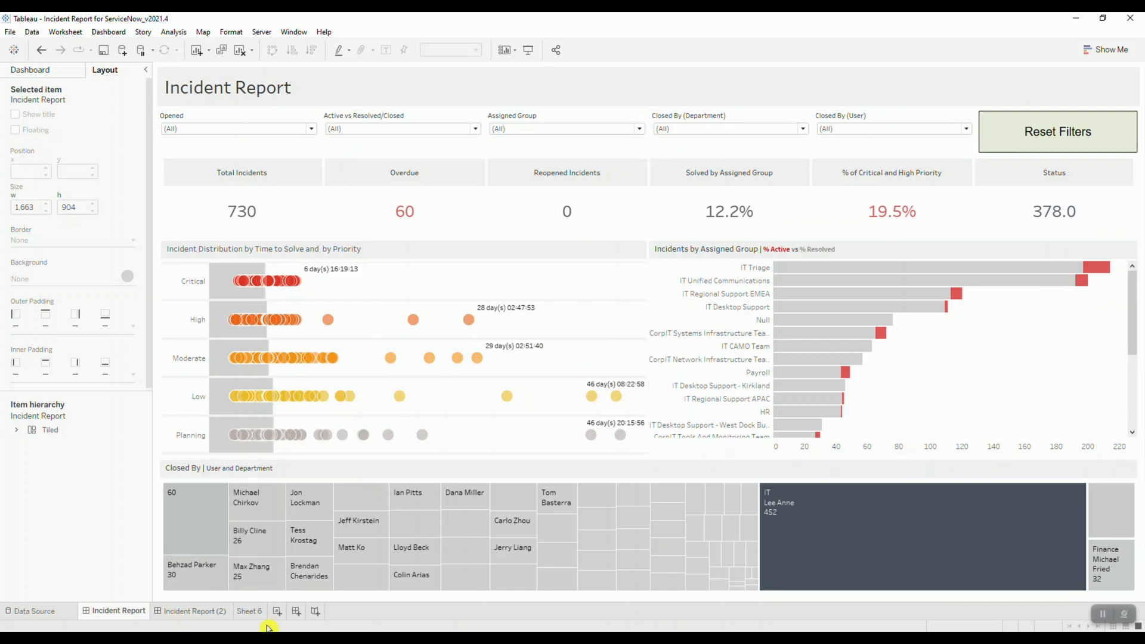
- On Sheet 6, create a calculated field Reset Button returning 'Reset all Filters'
click(249, 611)
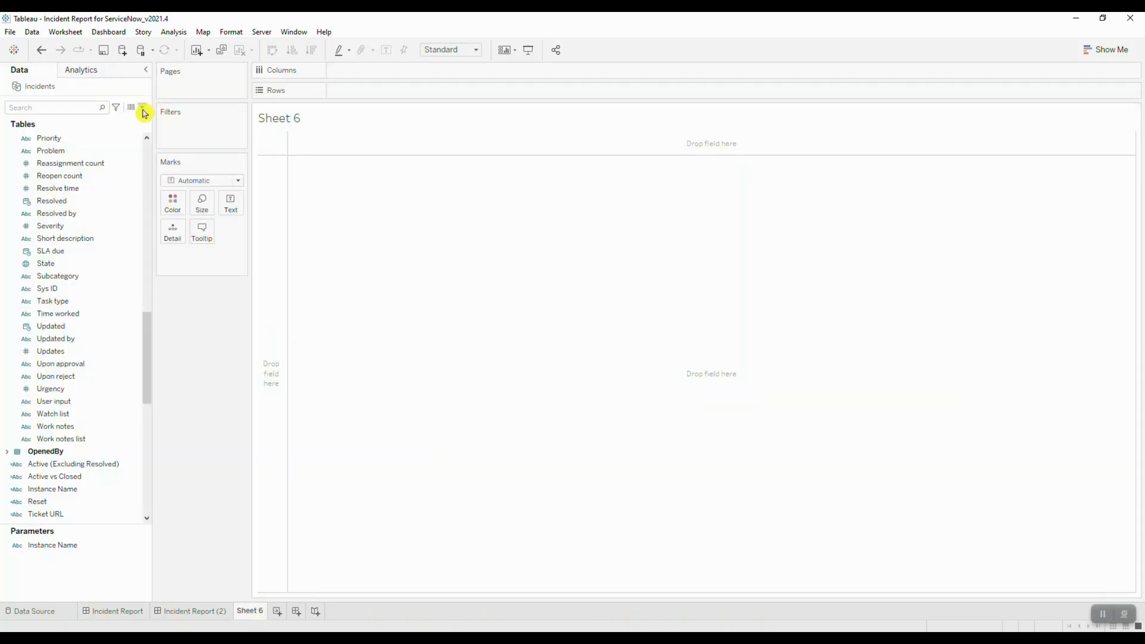
click(143, 112)
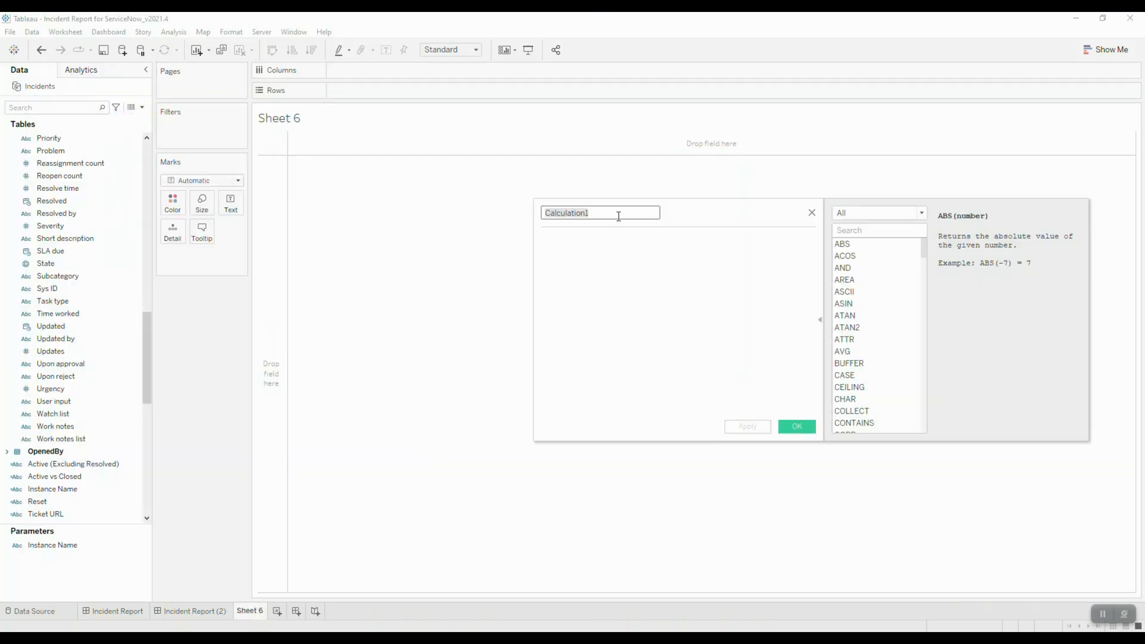
text(Reset Button)
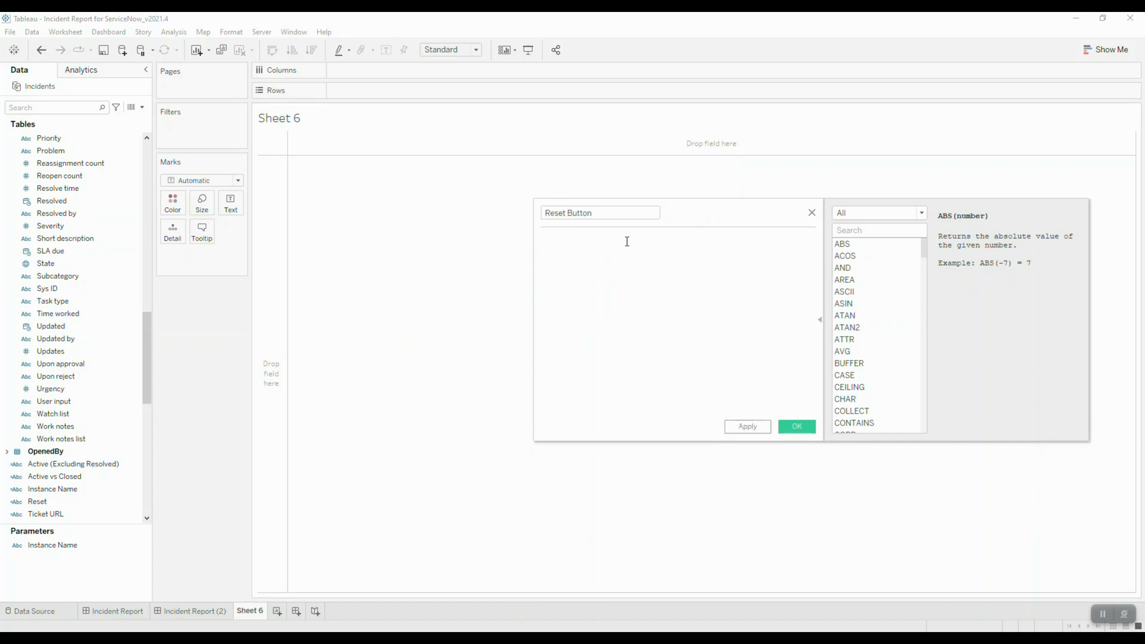
text('Reset all)
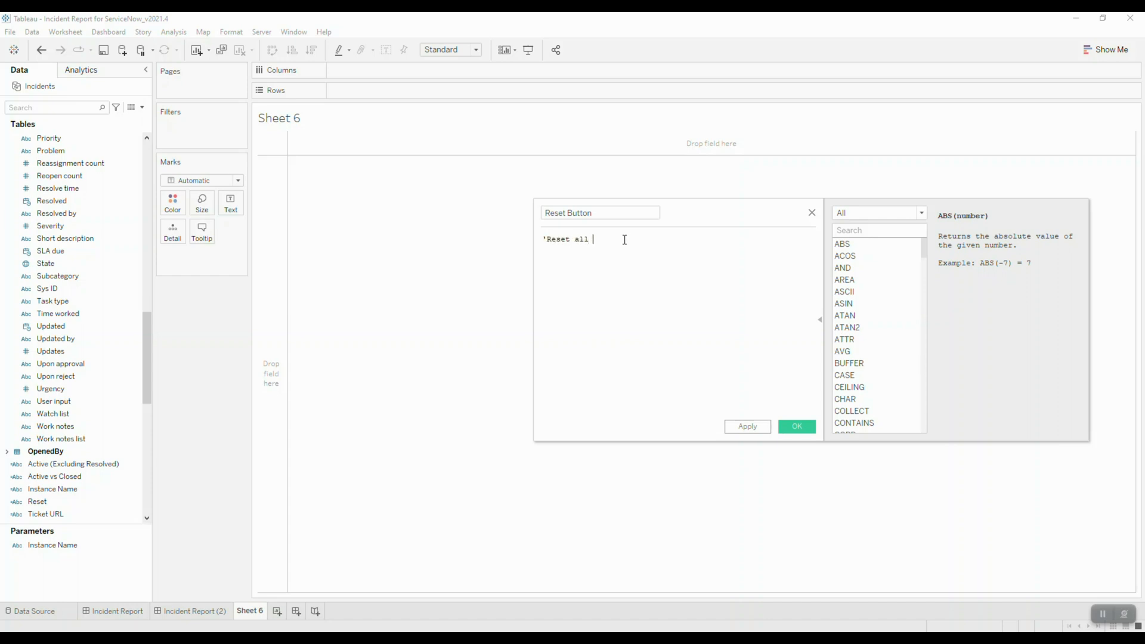
text(Filters')
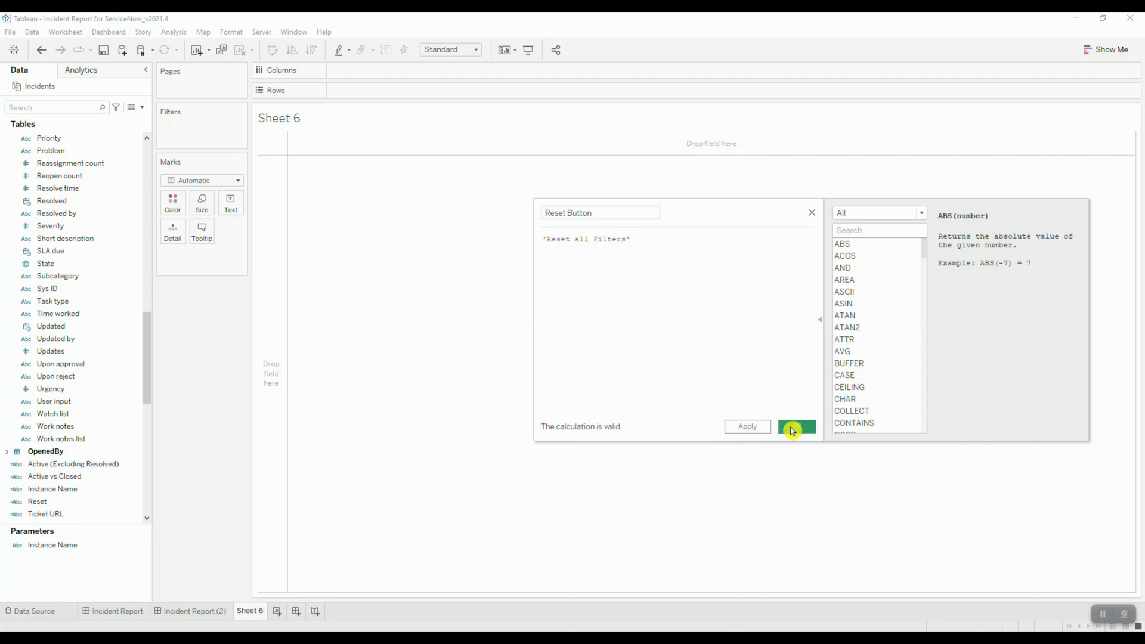
click(794, 427)
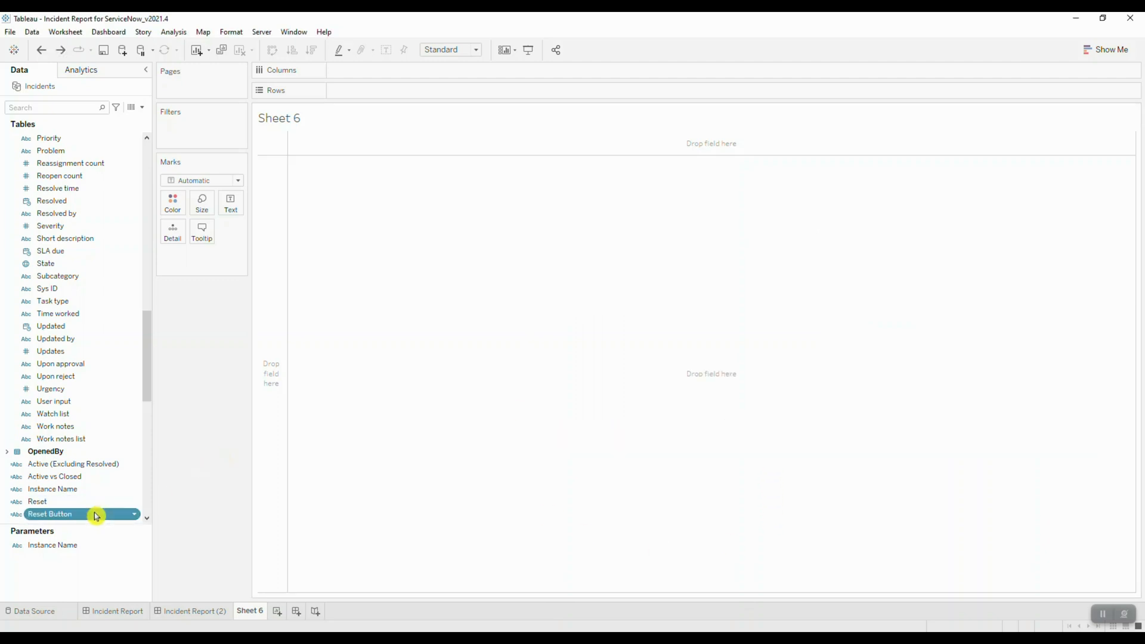
- Put Reset Button on Rows and format its header as Tableau Medium 15 bold, centred
drag(51, 513, 372, 90)
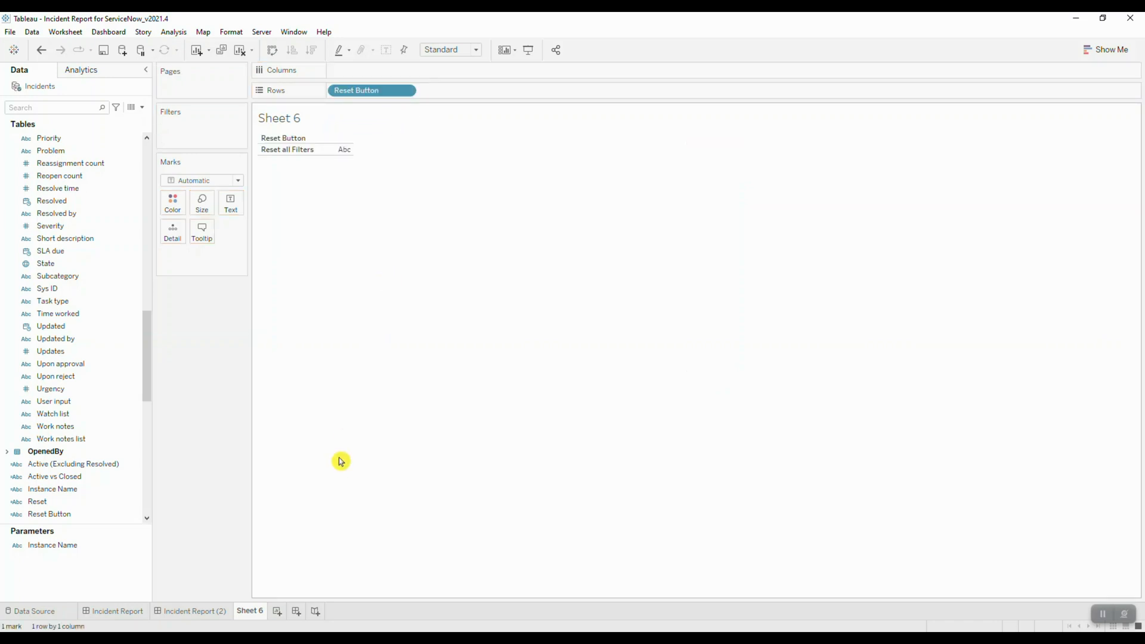
mouse_move(340, 457)
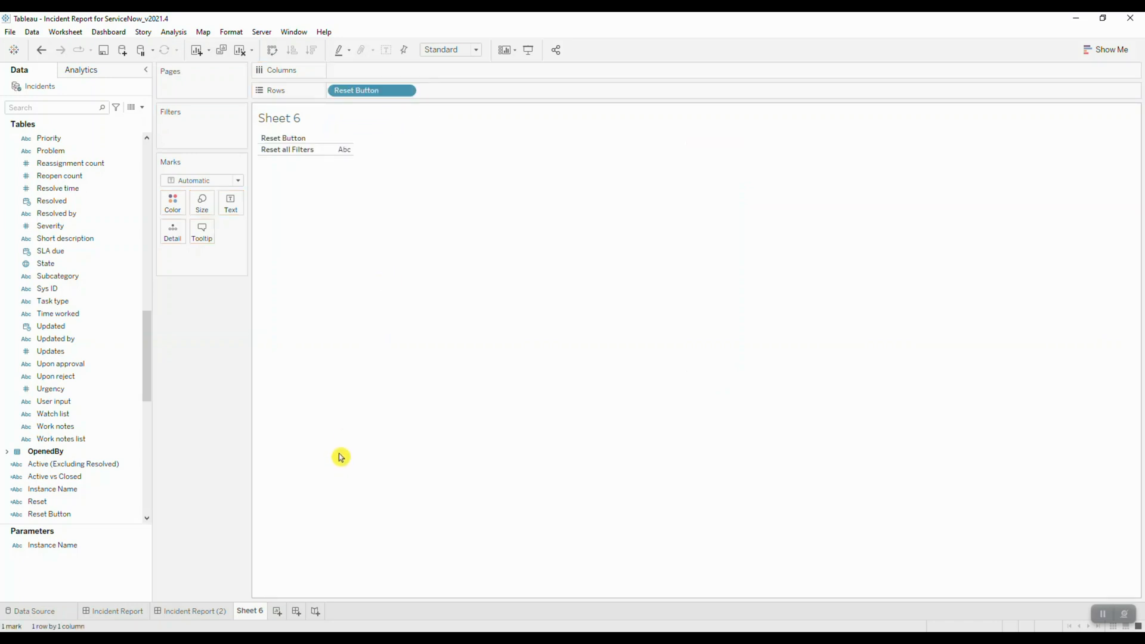
mouse_move(287, 163)
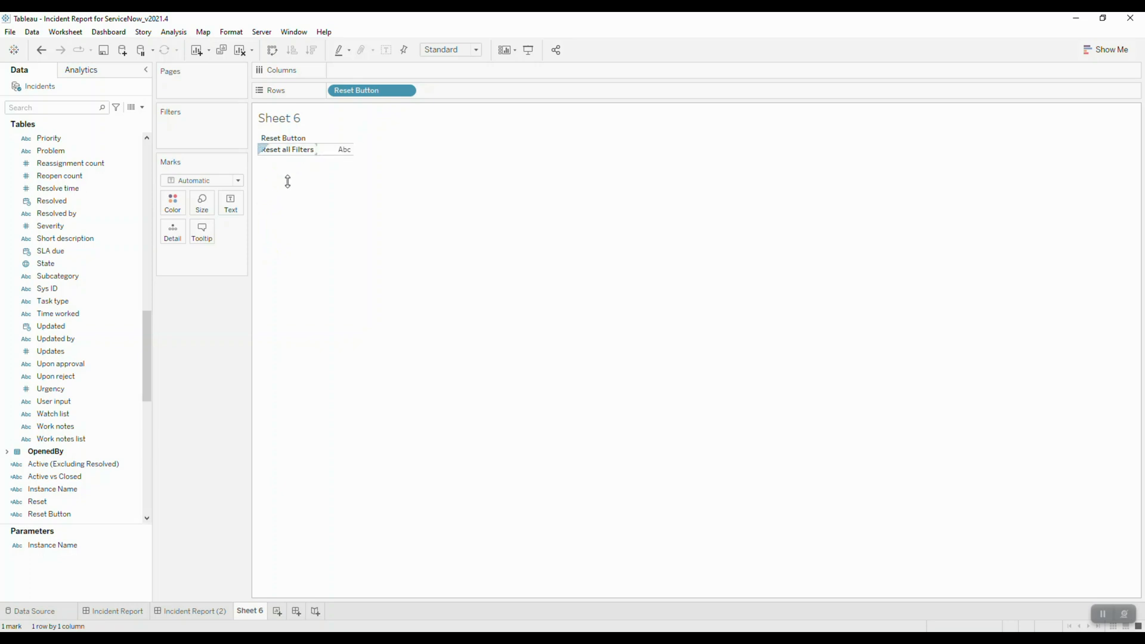
right_click(286, 151)
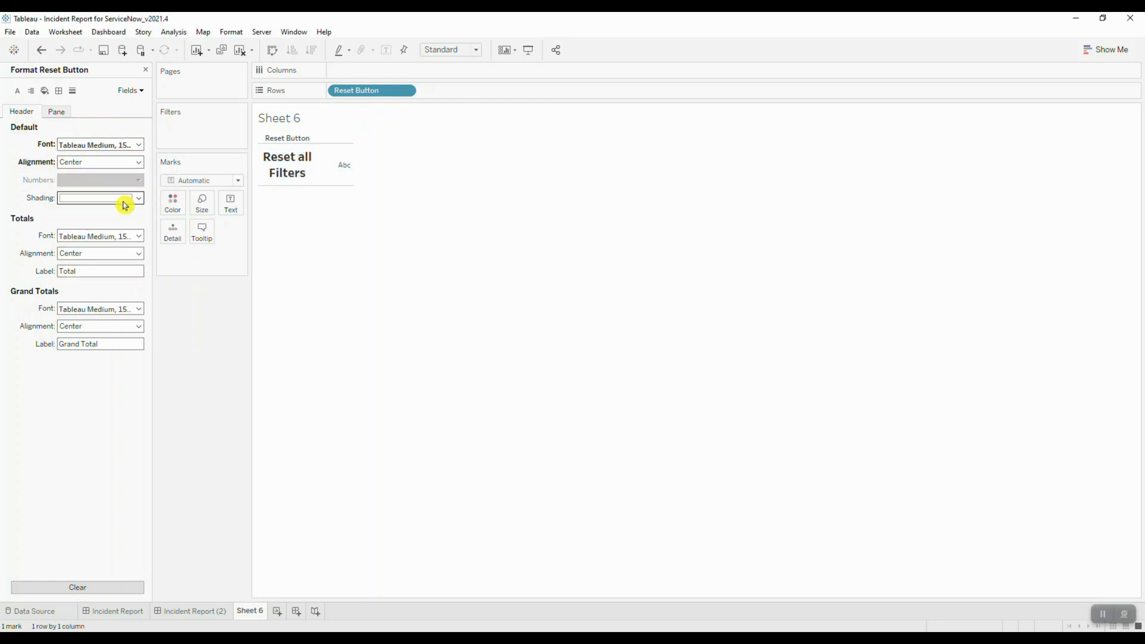
- Shade the header light green and switch the mark type to Polygon
click(137, 198)
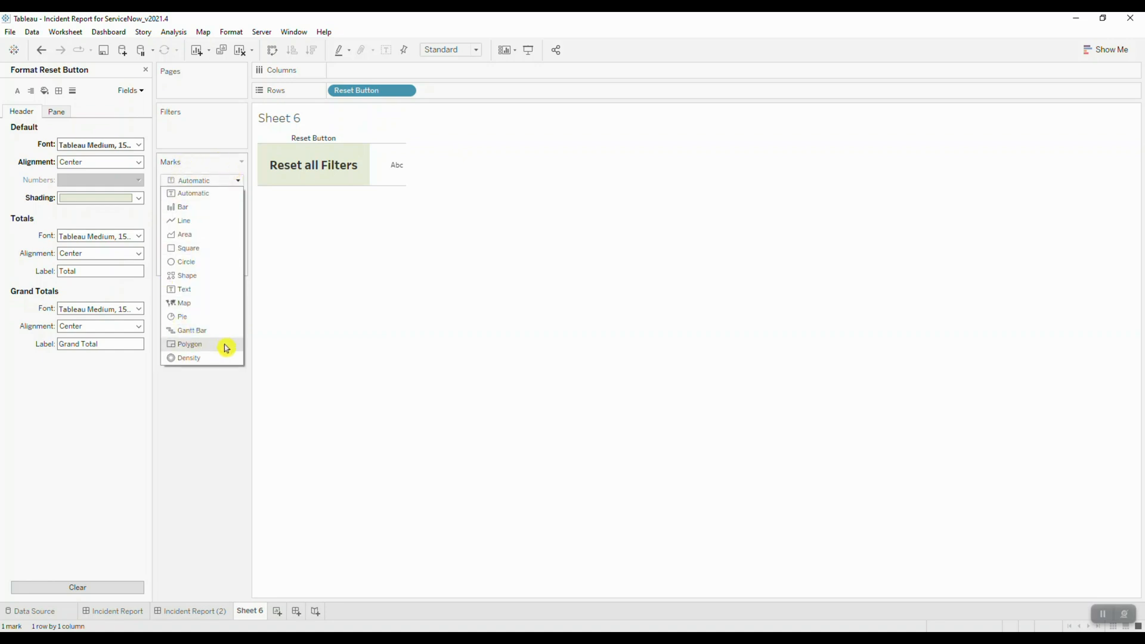
click(190, 344)
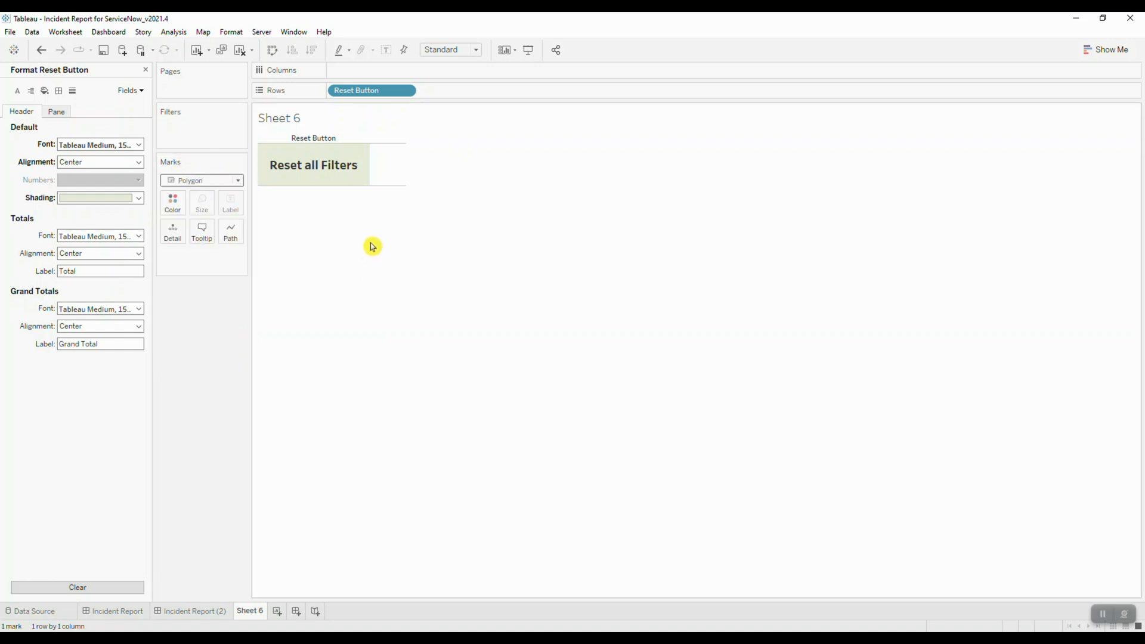
mouse_move(387, 189)
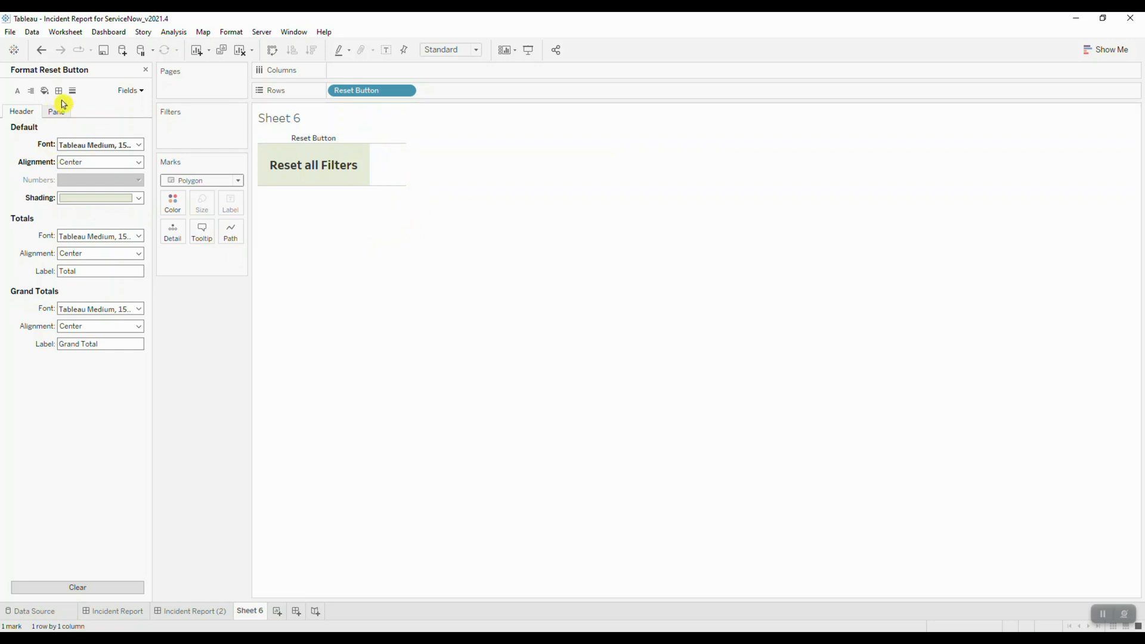
- Set the Row Divider Pane border to None so no divider lines show
click(58, 90)
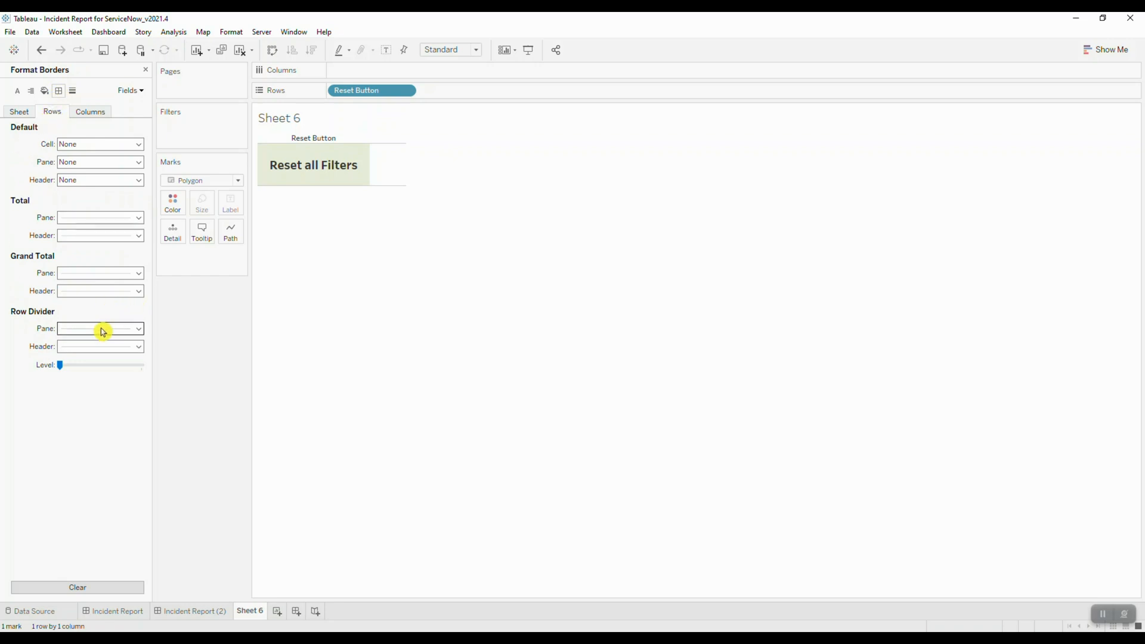
click(137, 346)
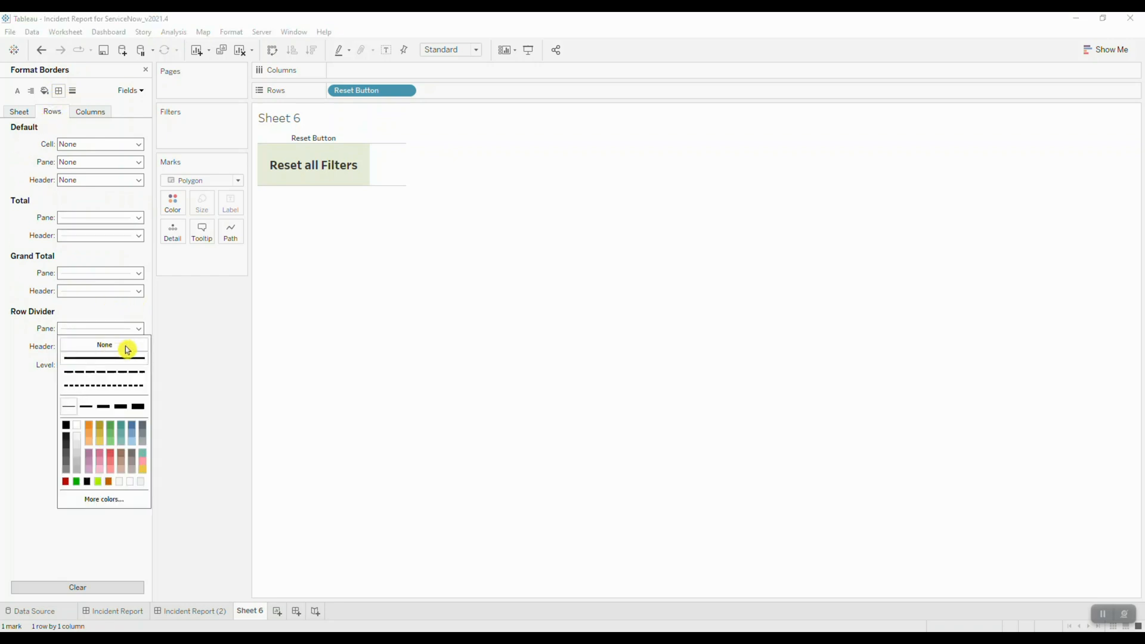
click(103, 344)
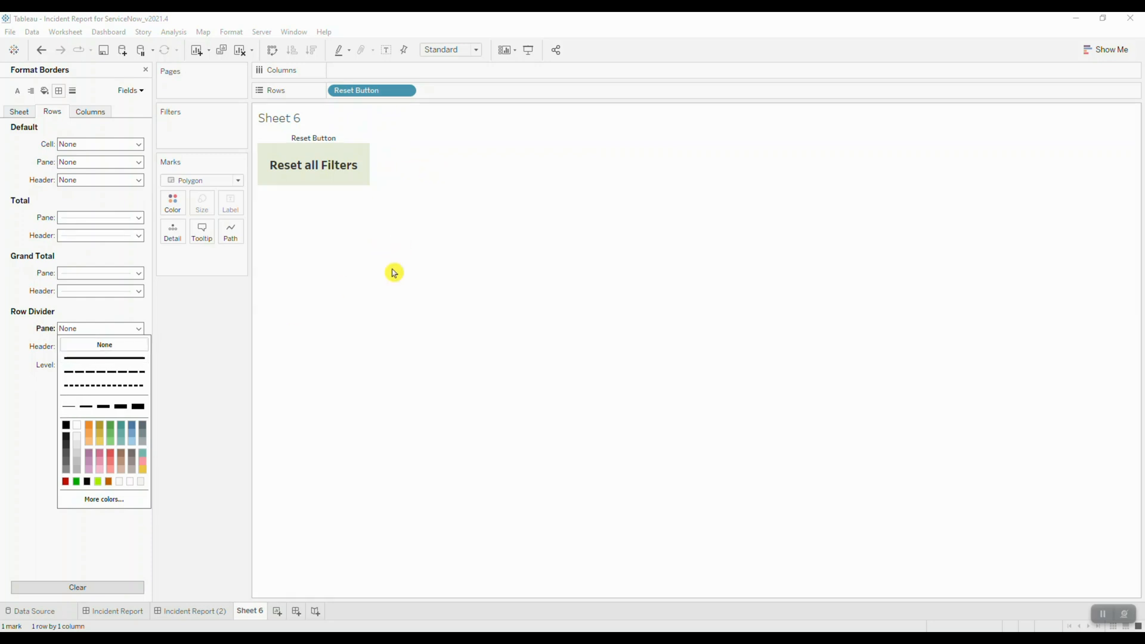
click(103, 343)
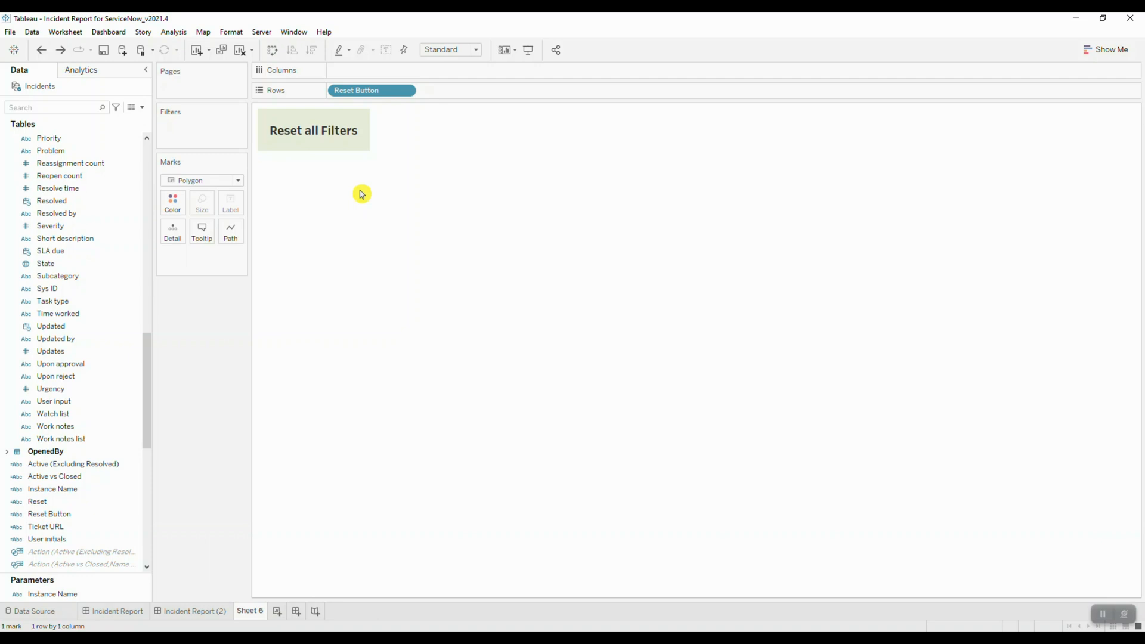
- Rename the Sheet 6 worksheet to Reset Button
right_click(249, 610)
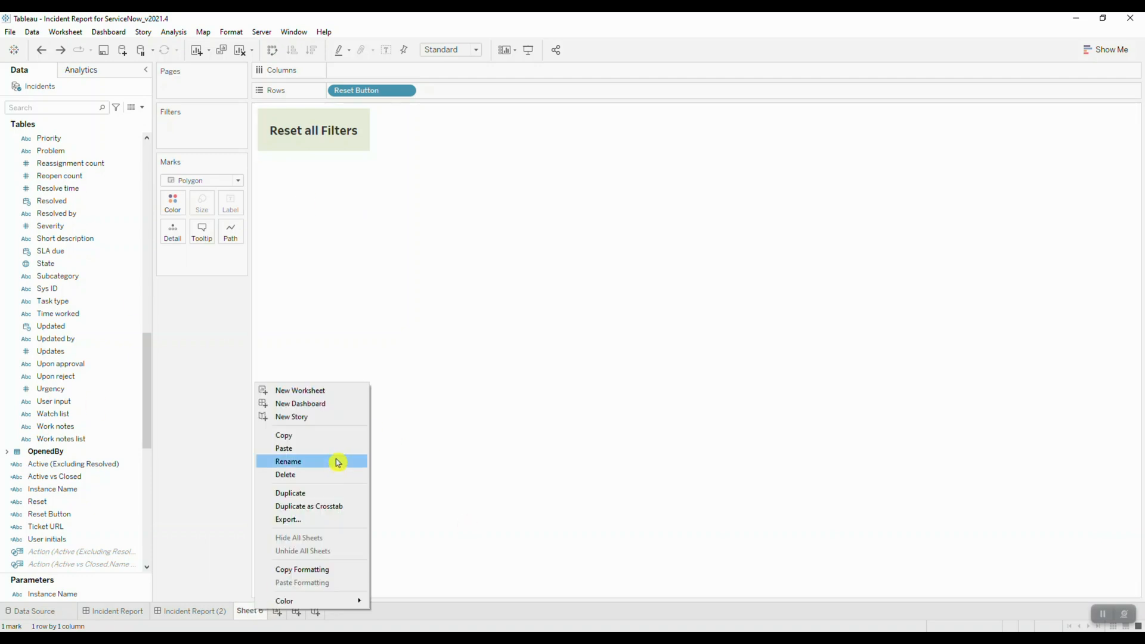
click(287, 460)
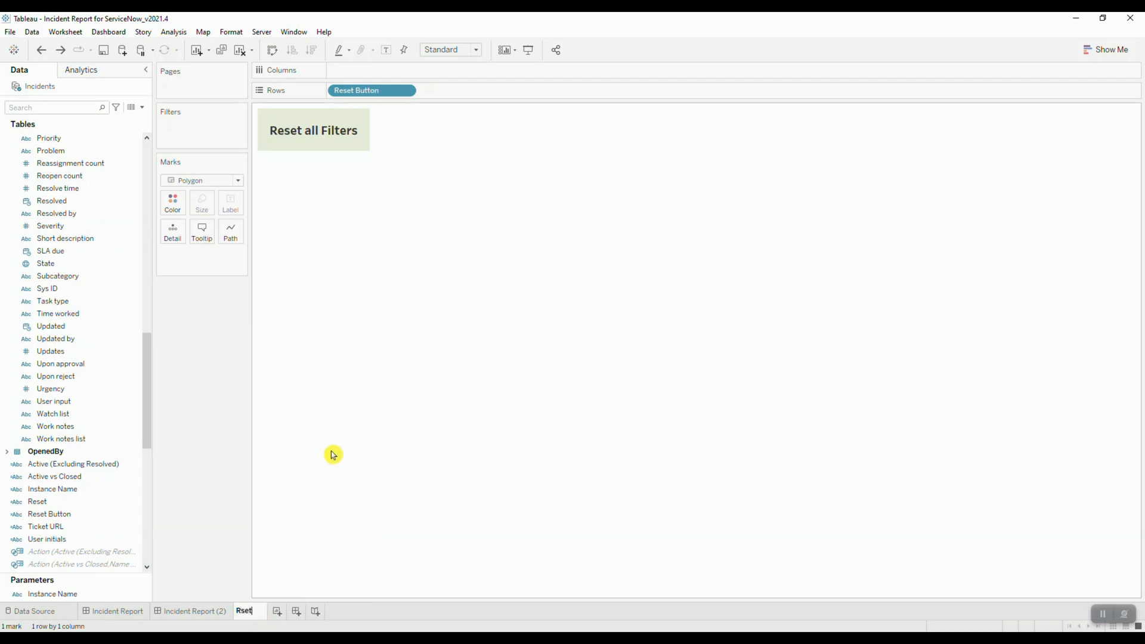
text(Reset)
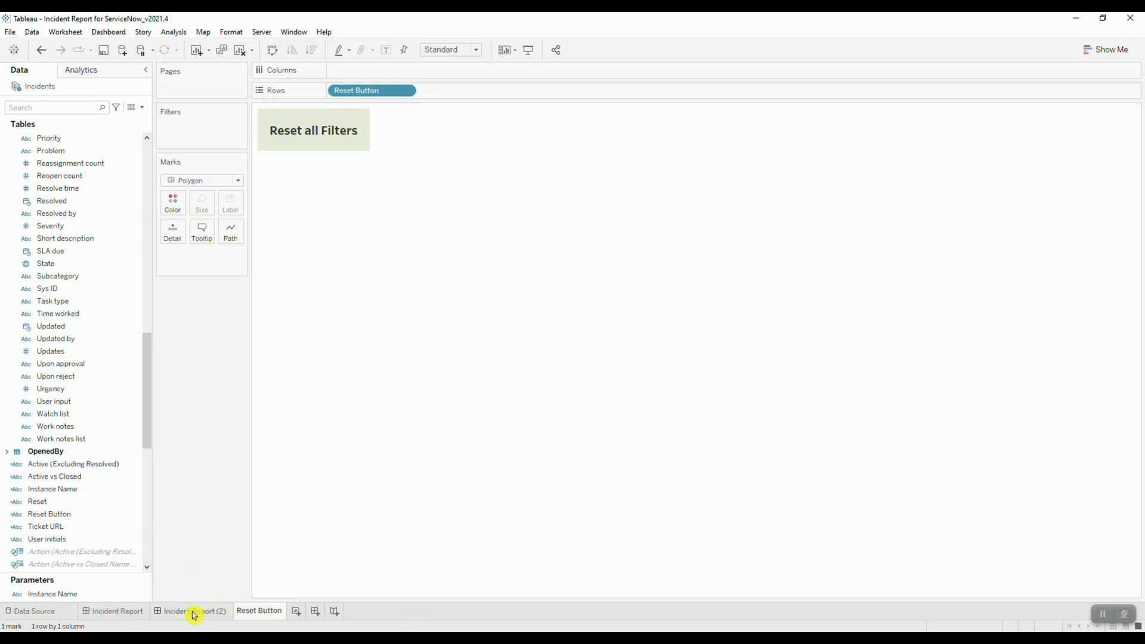
- Add the Reset Button sheet beside the dashboard filters with its title hidden, and select it
click(193, 610)
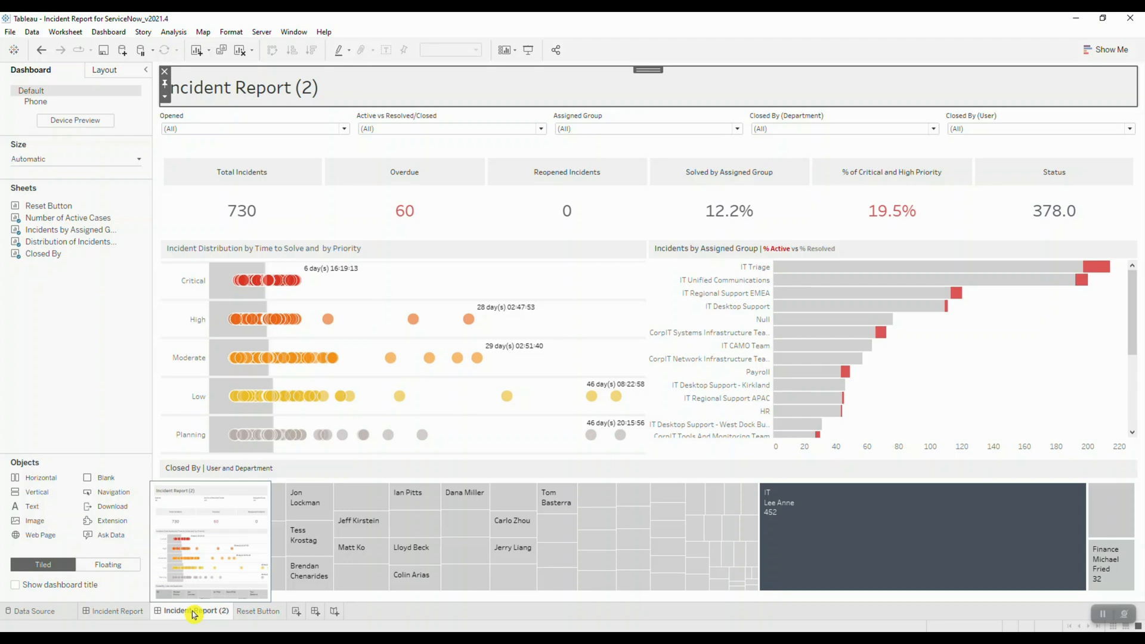
click(193, 612)
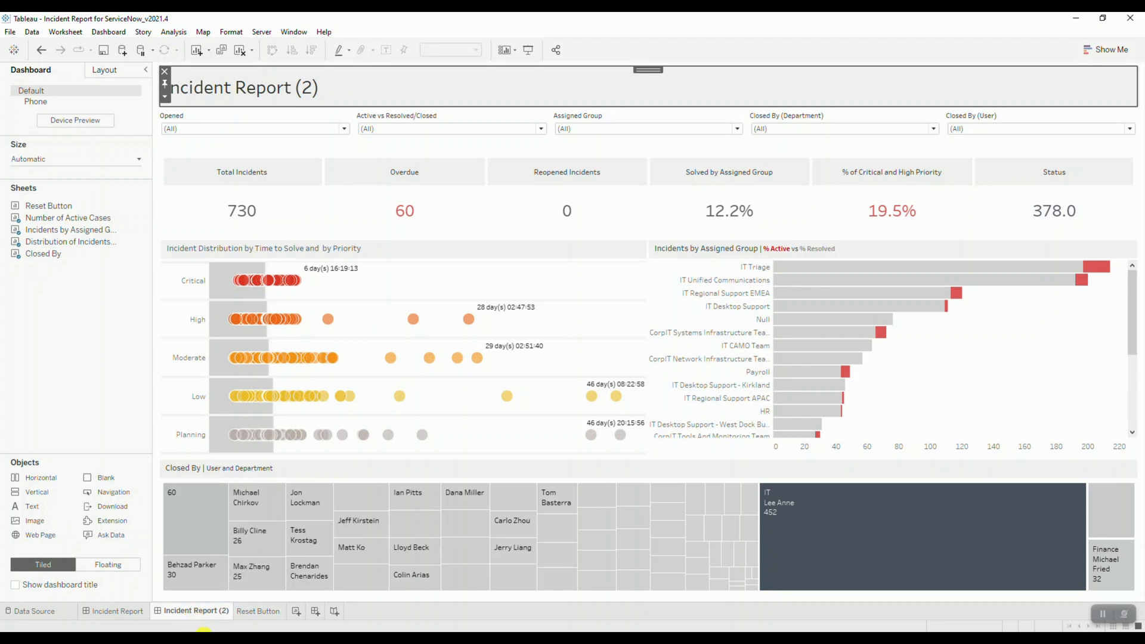
mouse_move(103, 425)
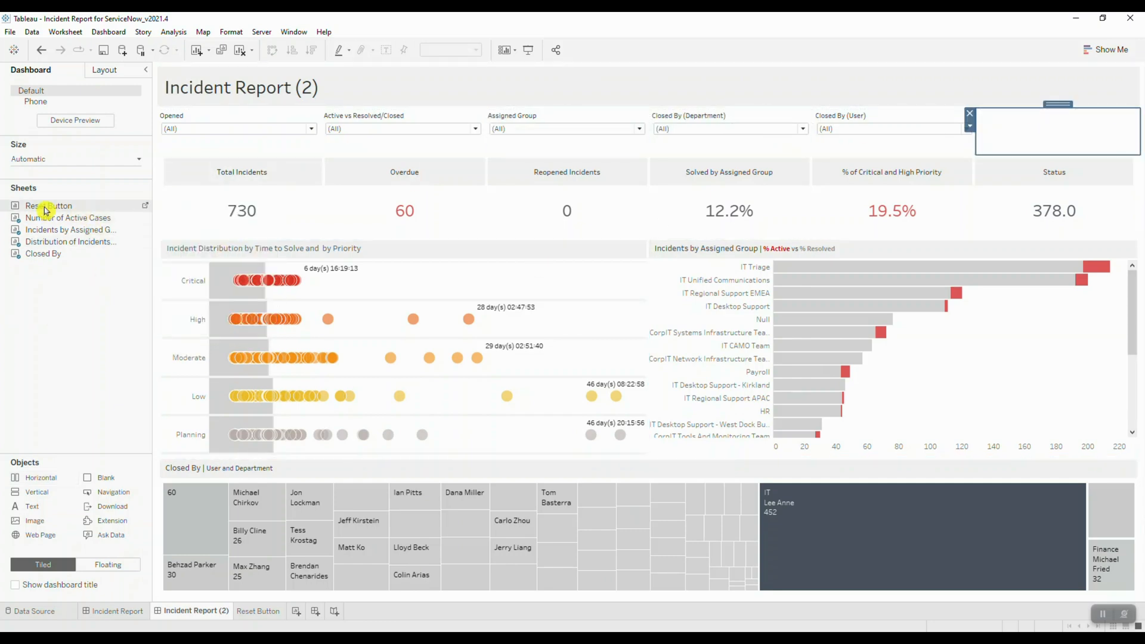
click(49, 205)
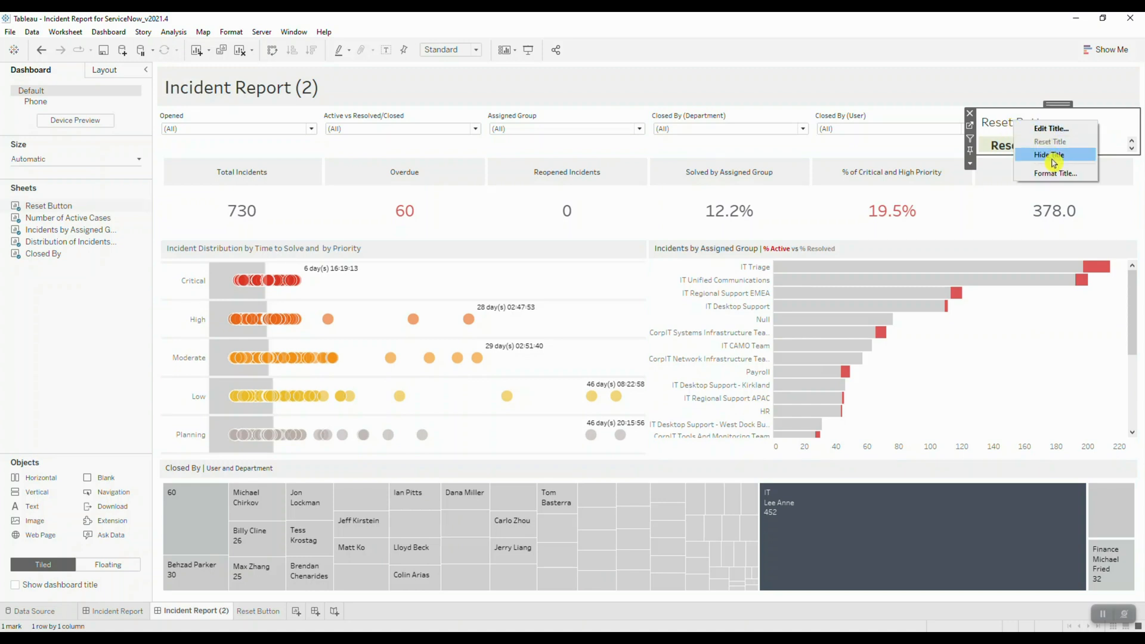
click(1050, 154)
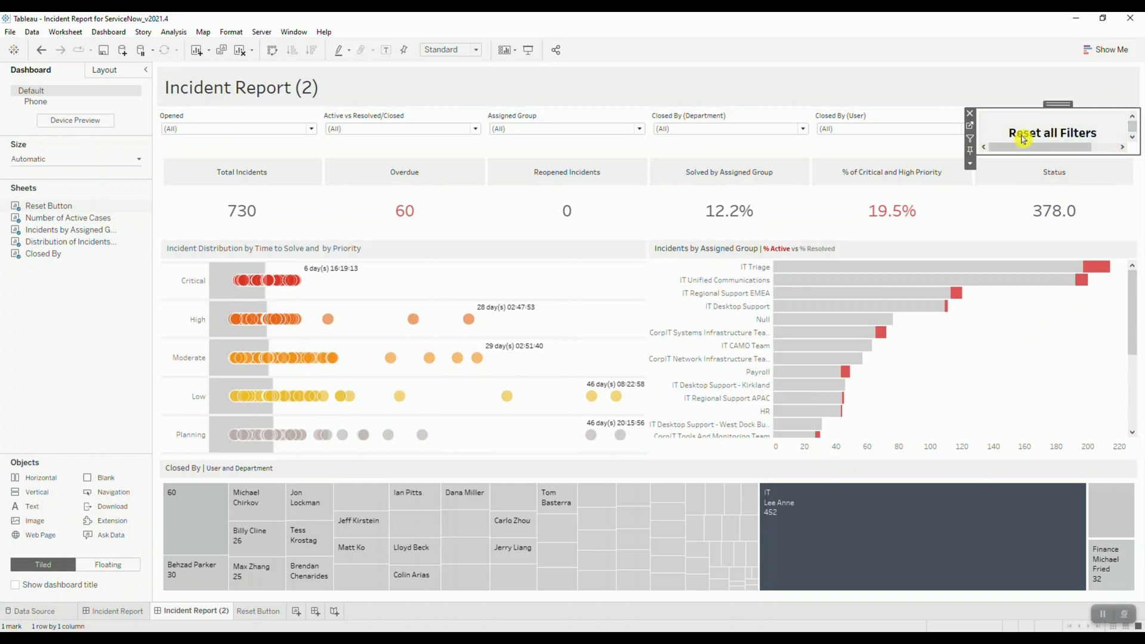
click(969, 163)
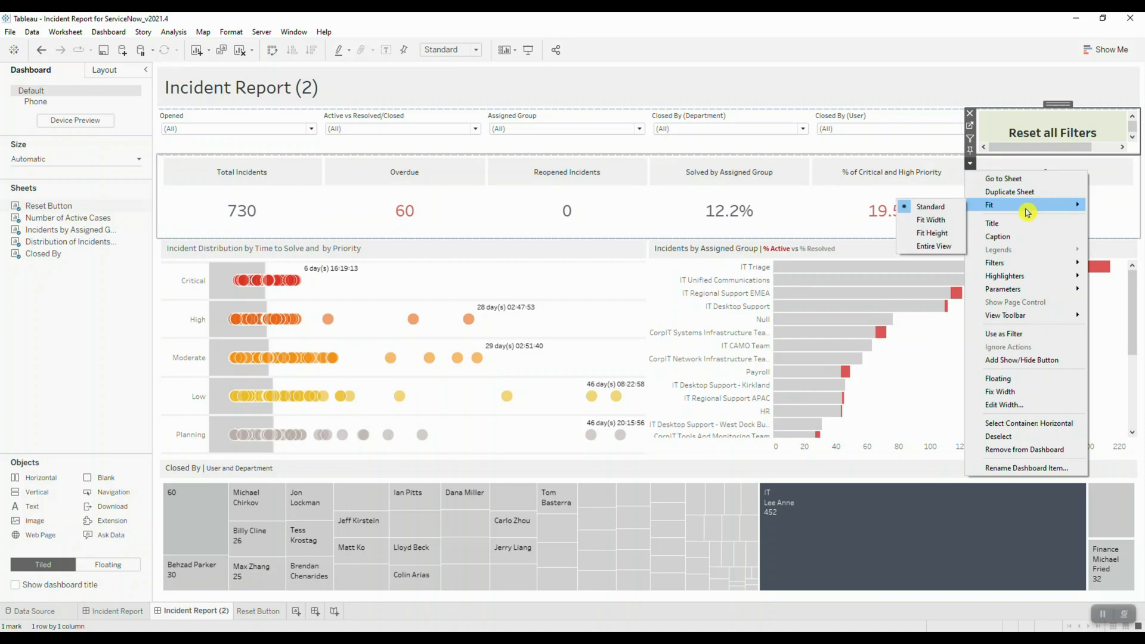
click(935, 246)
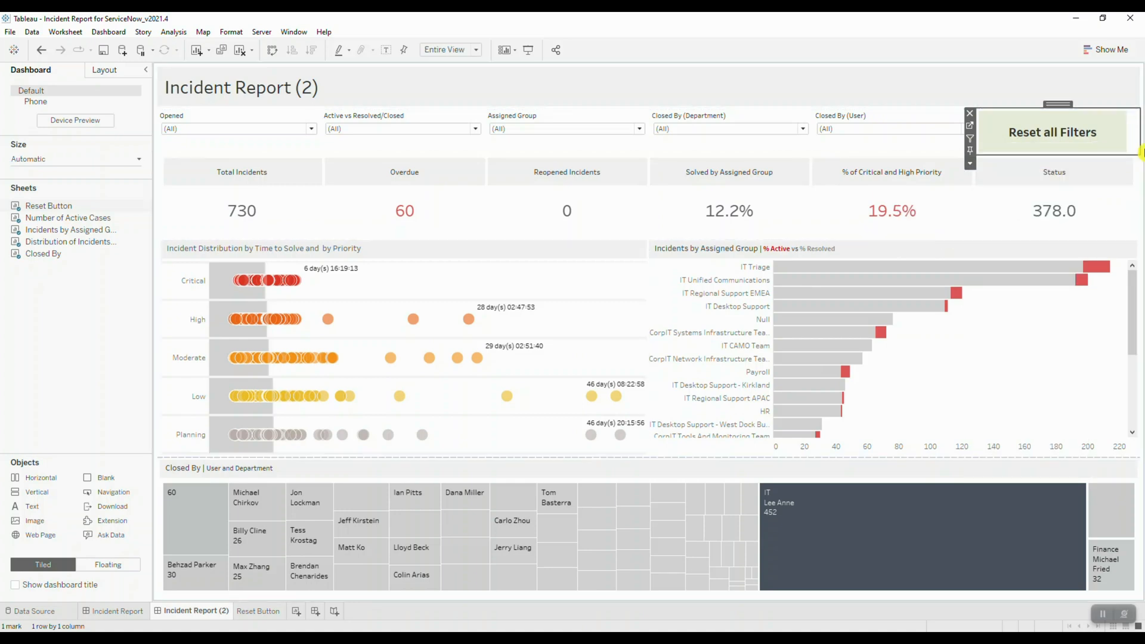
mouse_move(1003, 148)
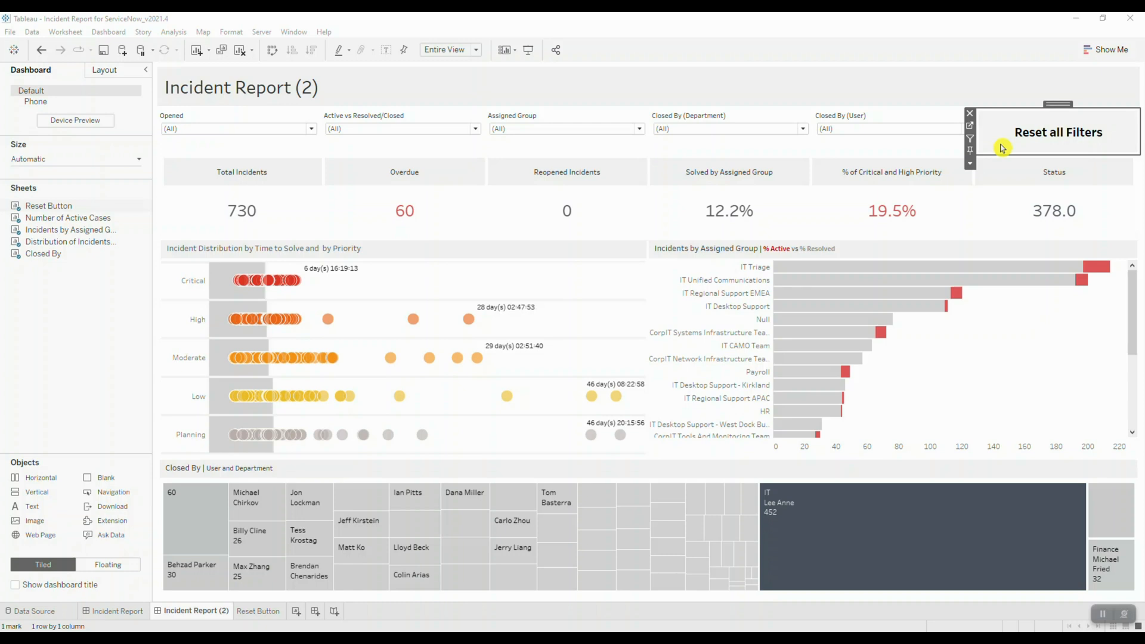
mouse_move(1053, 151)
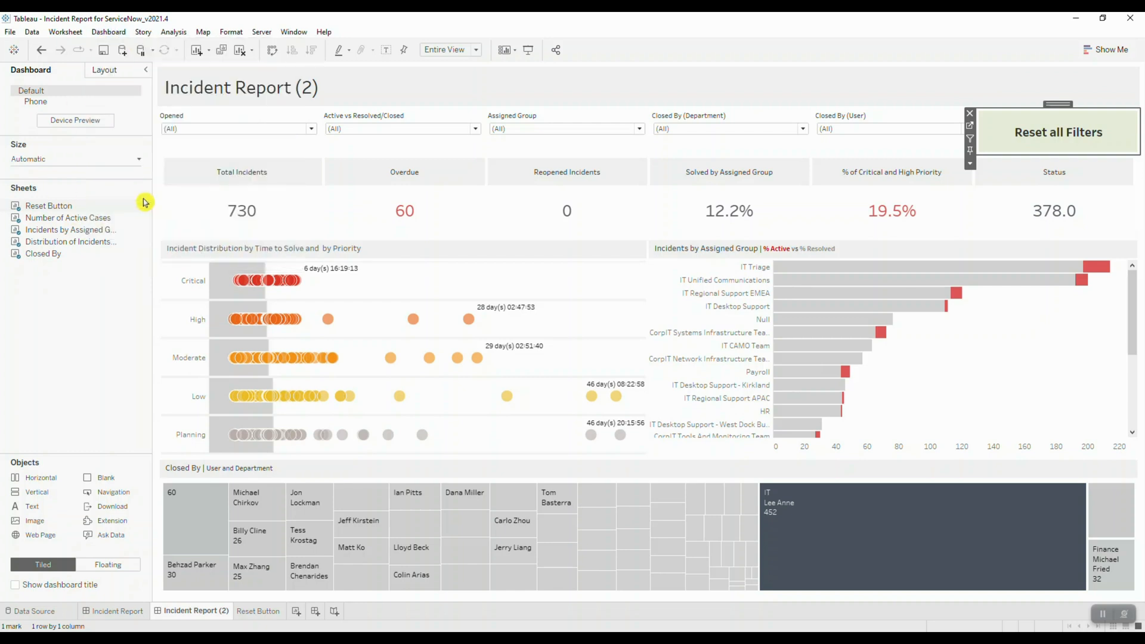
- Add a new dashboard filter action and name it Reset Button
click(421, 382)
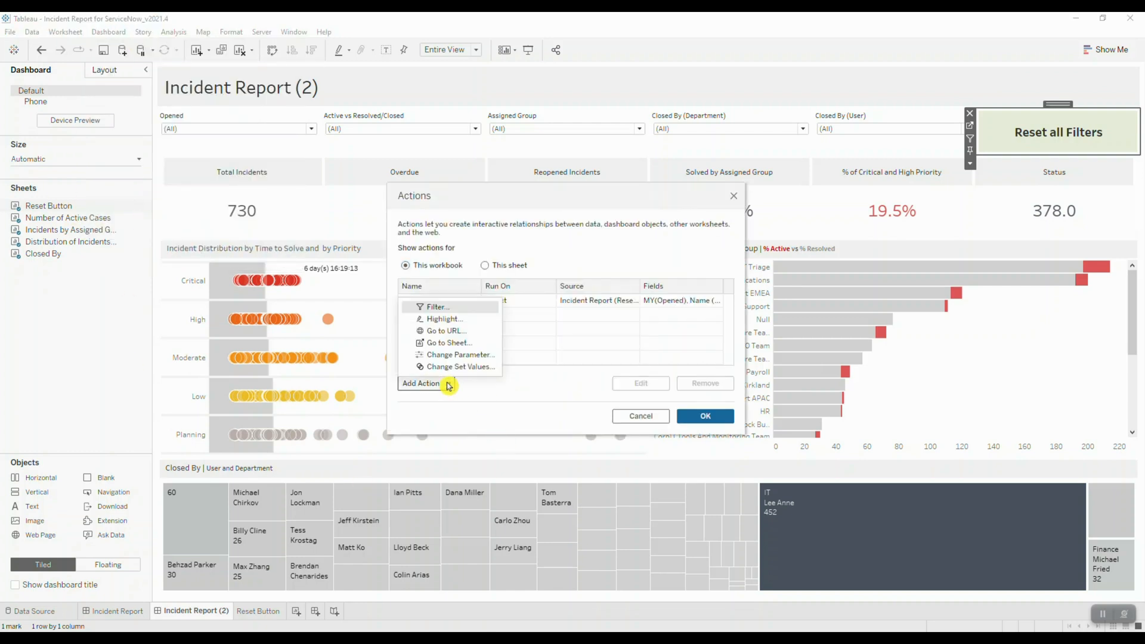
click(438, 307)
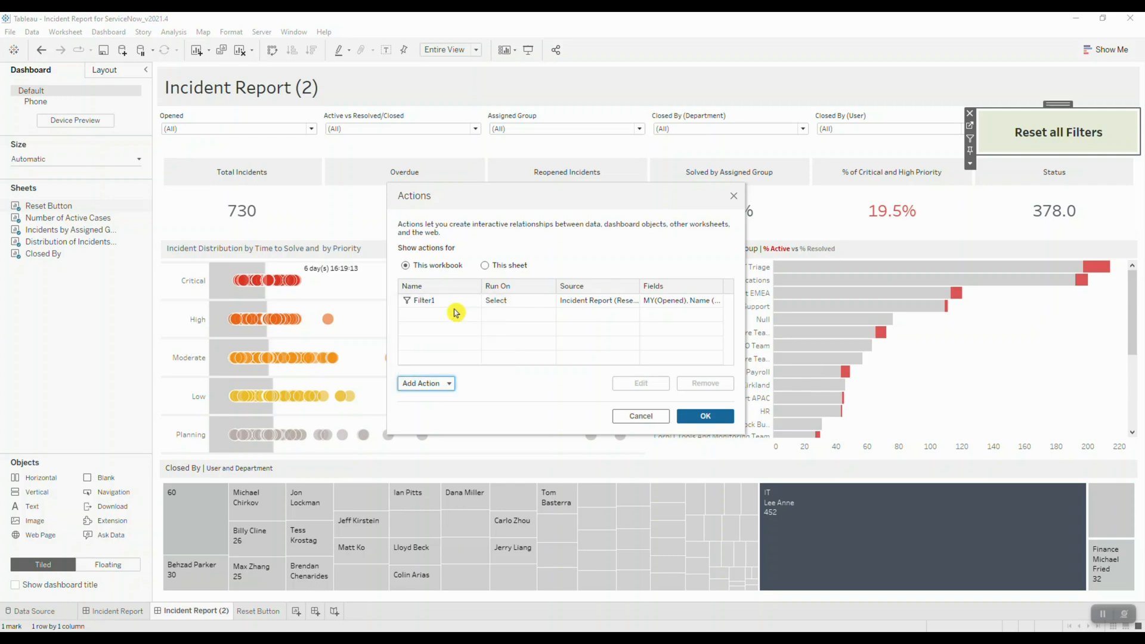
click(421, 382)
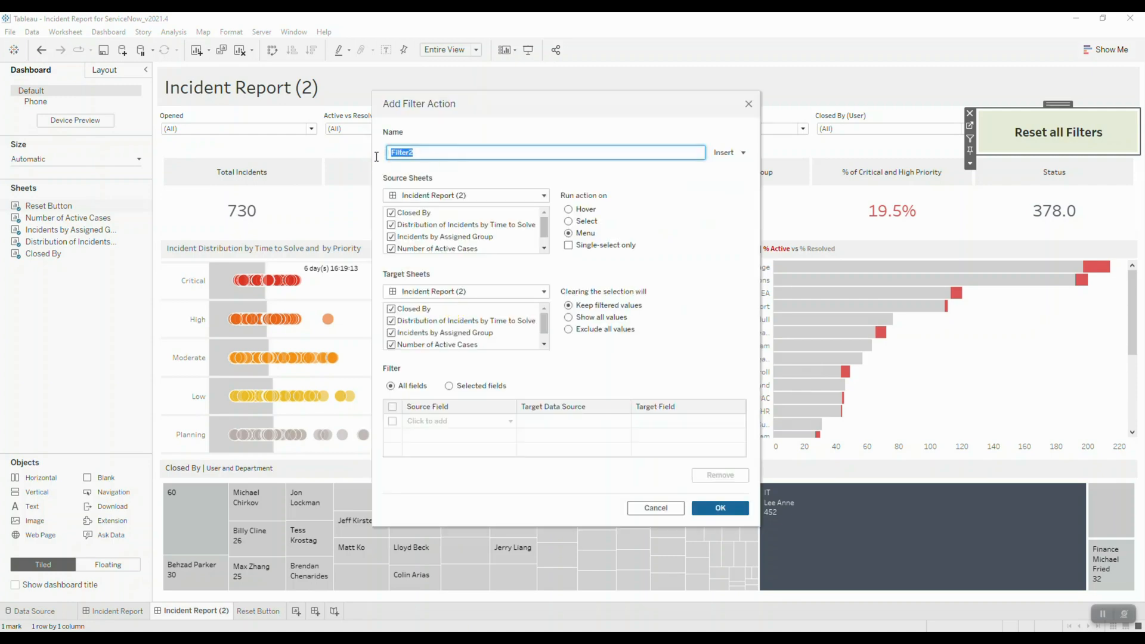
text(Reset)
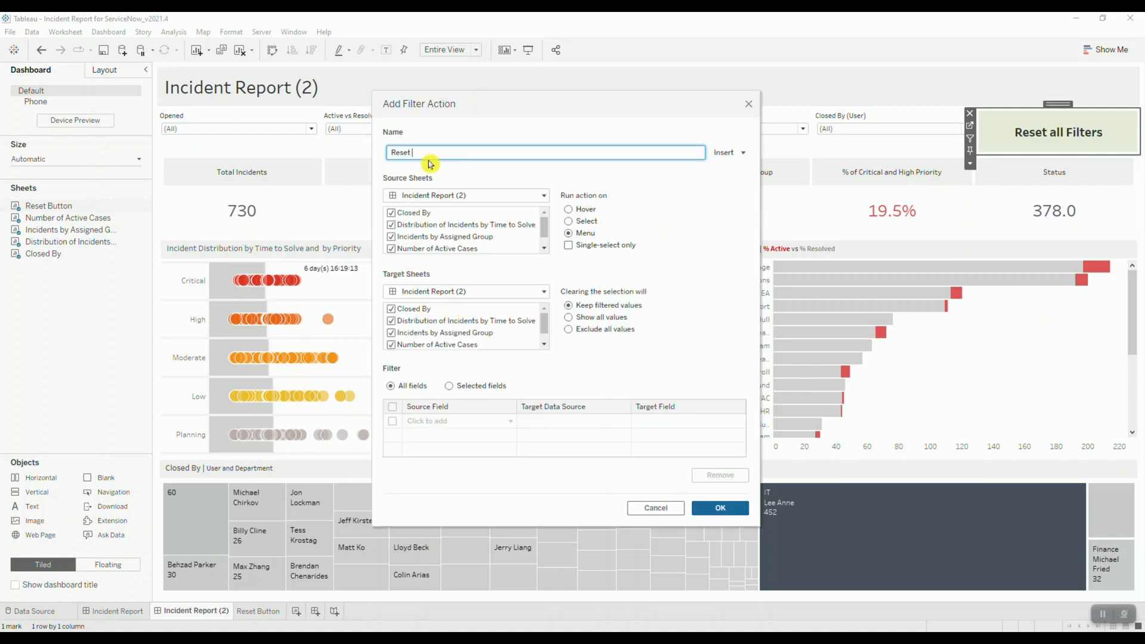
text(Button)
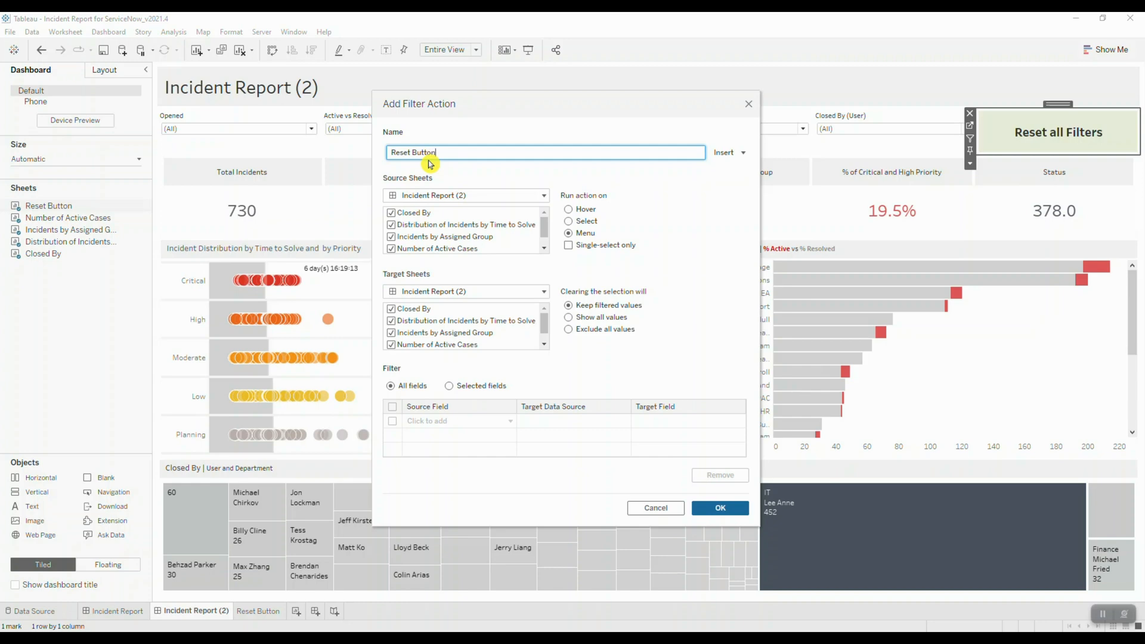
mouse_move(449, 182)
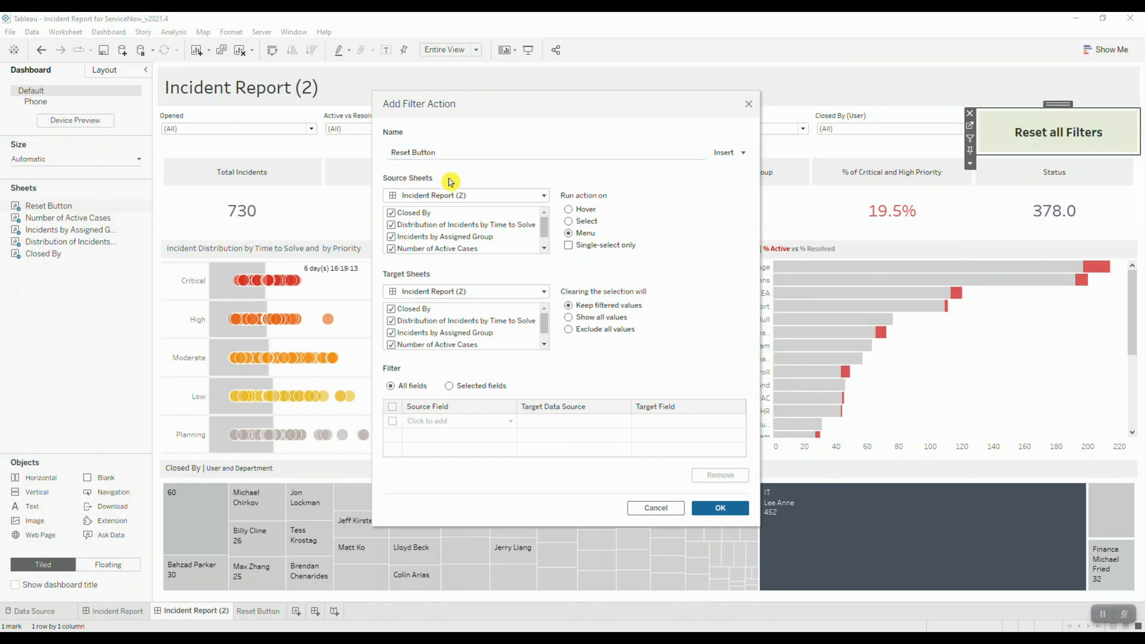
- Source the action from the Reset Button sheet only on Select, showing all values when cleared
click(391, 237)
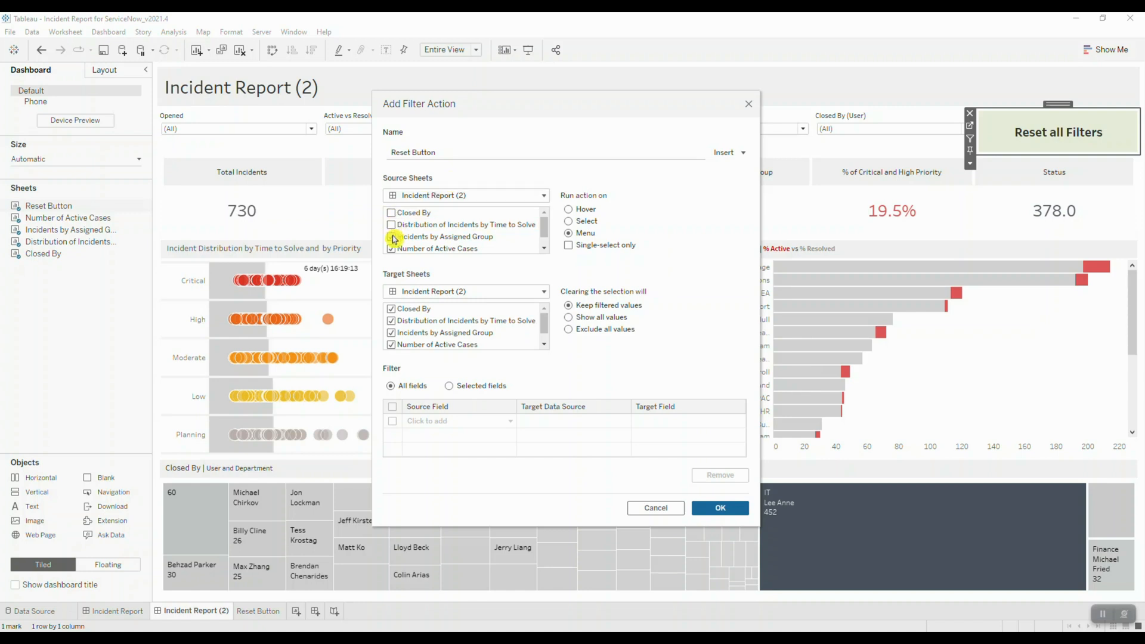
scroll(down, 3)
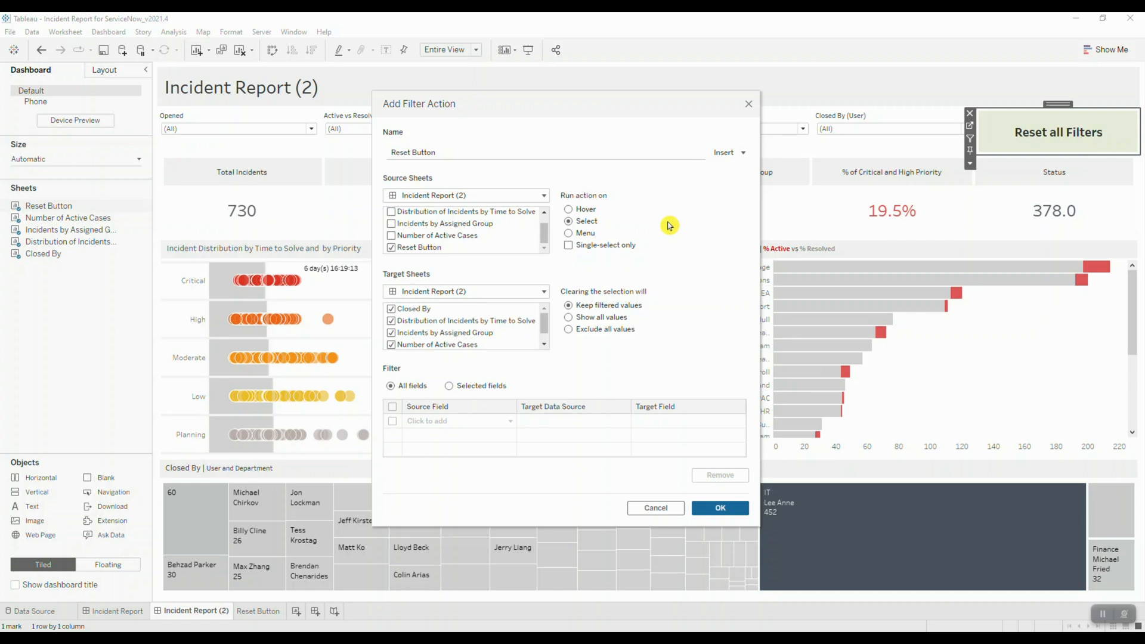
mouse_move(668, 199)
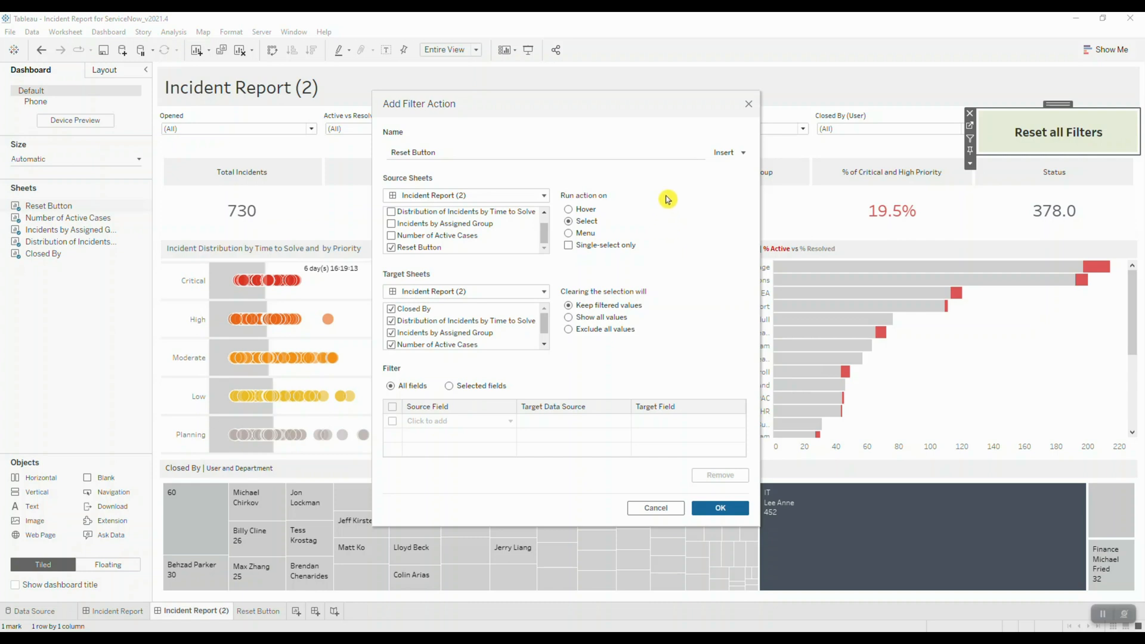
mouse_move(1019, 138)
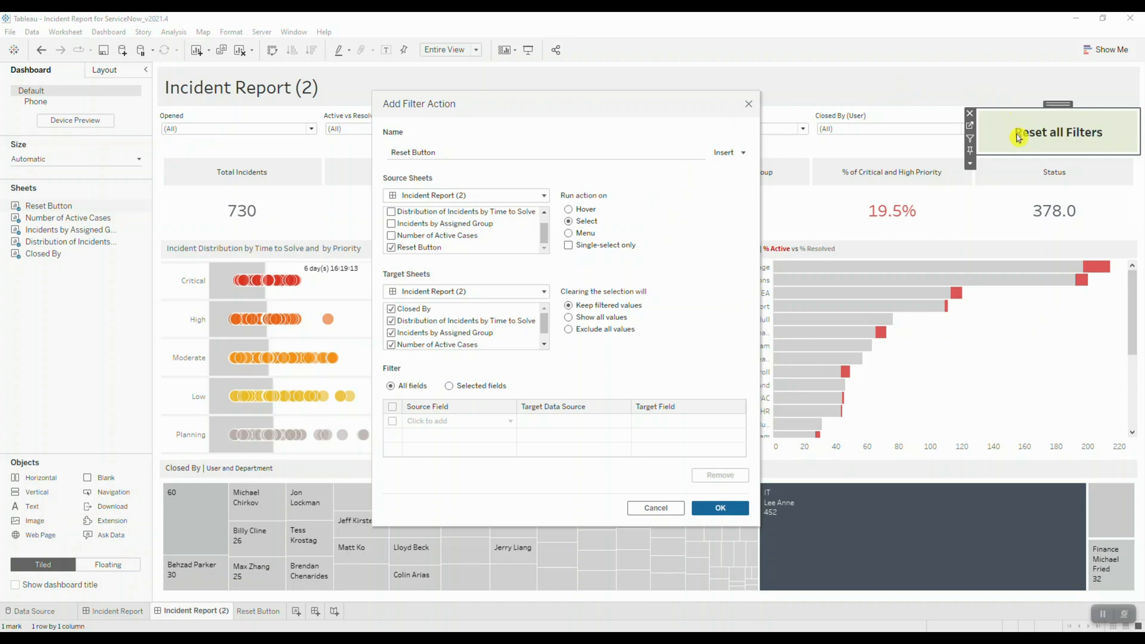
mouse_move(714, 282)
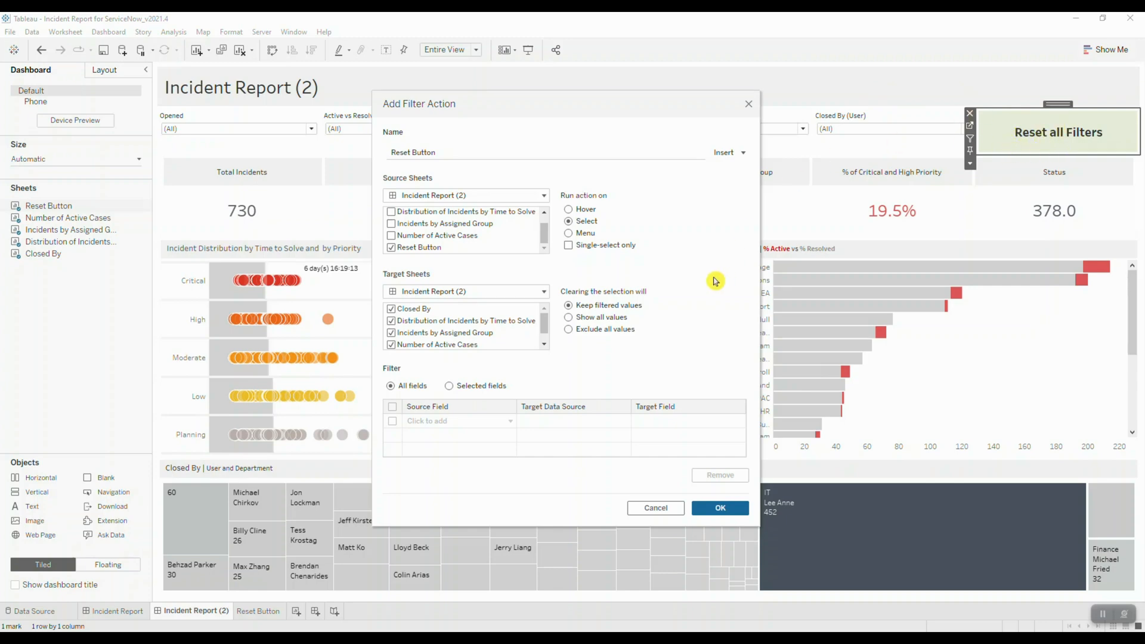
mouse_move(548, 347)
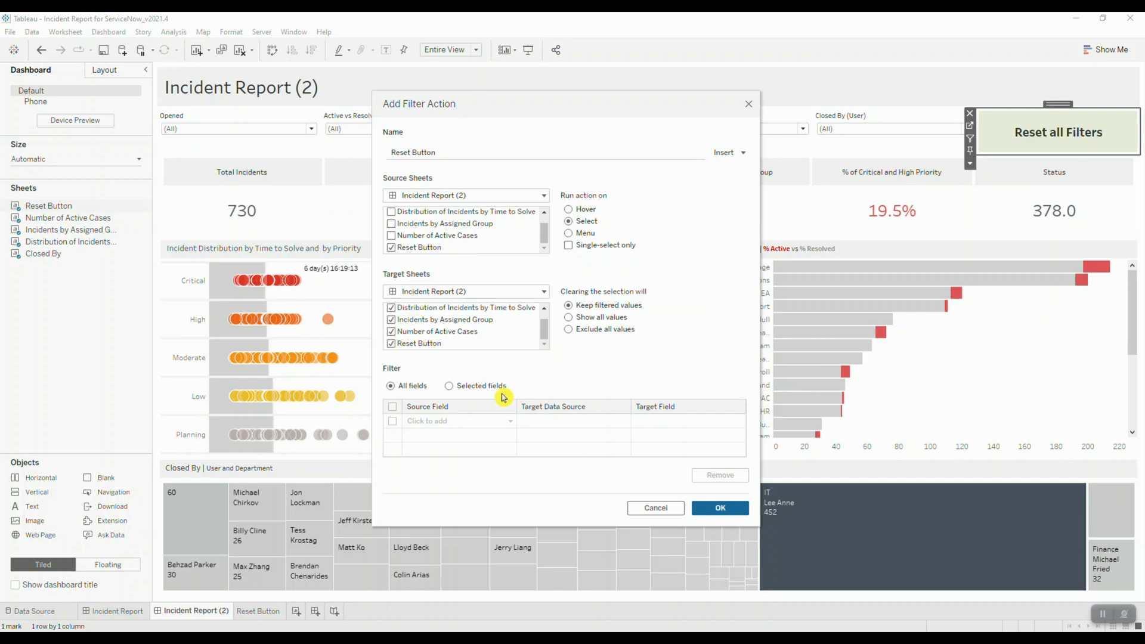
mouse_move(630, 374)
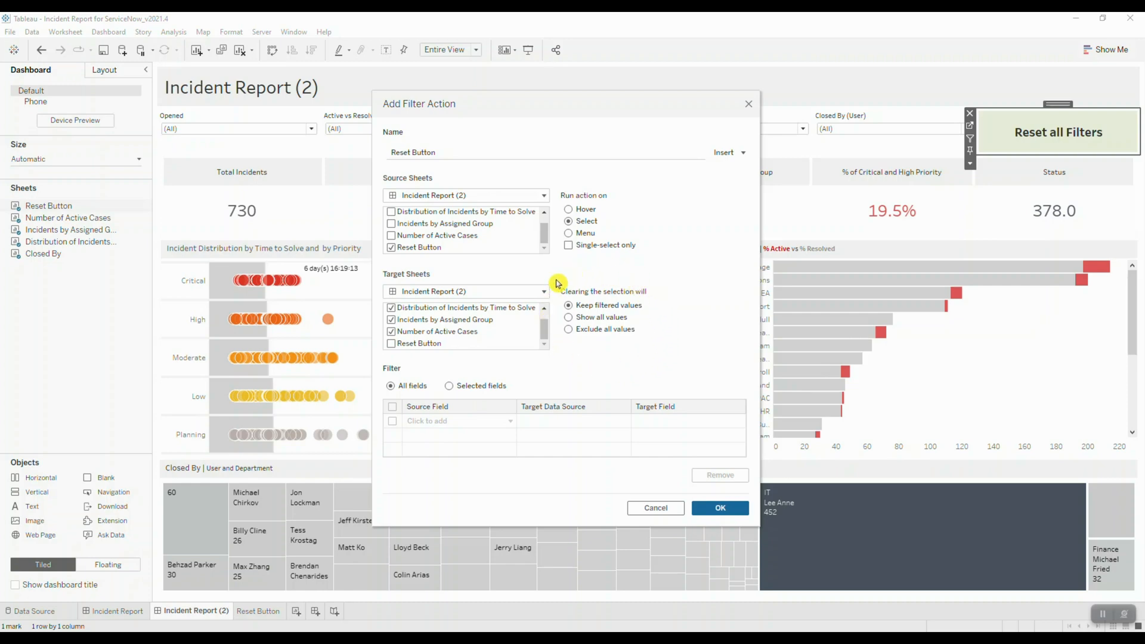
mouse_move(570, 327)
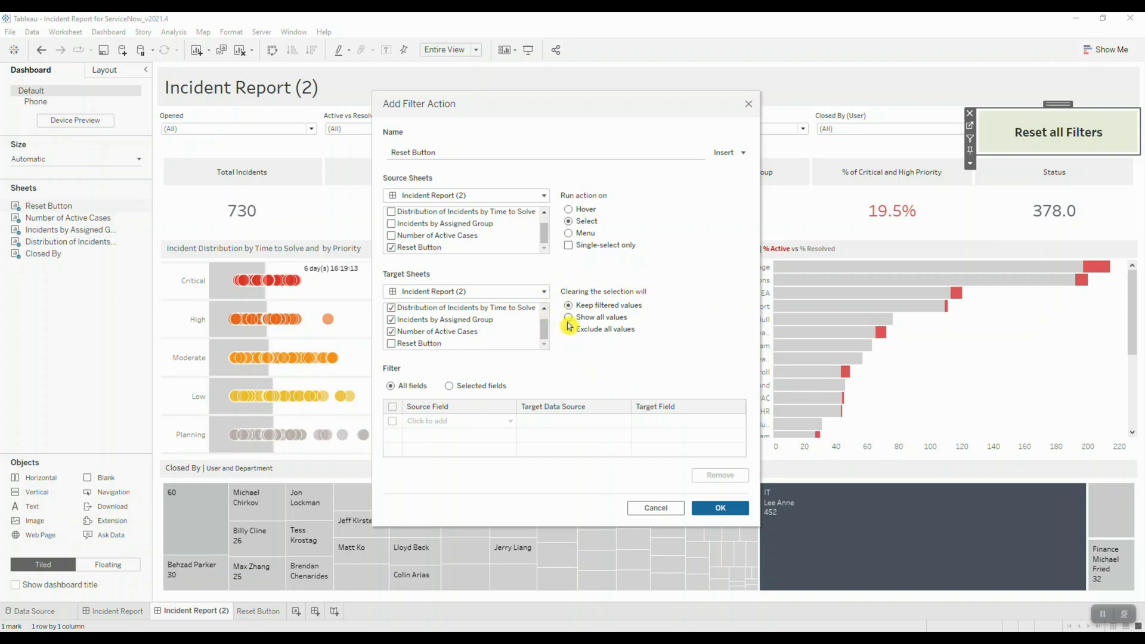
click(568, 317)
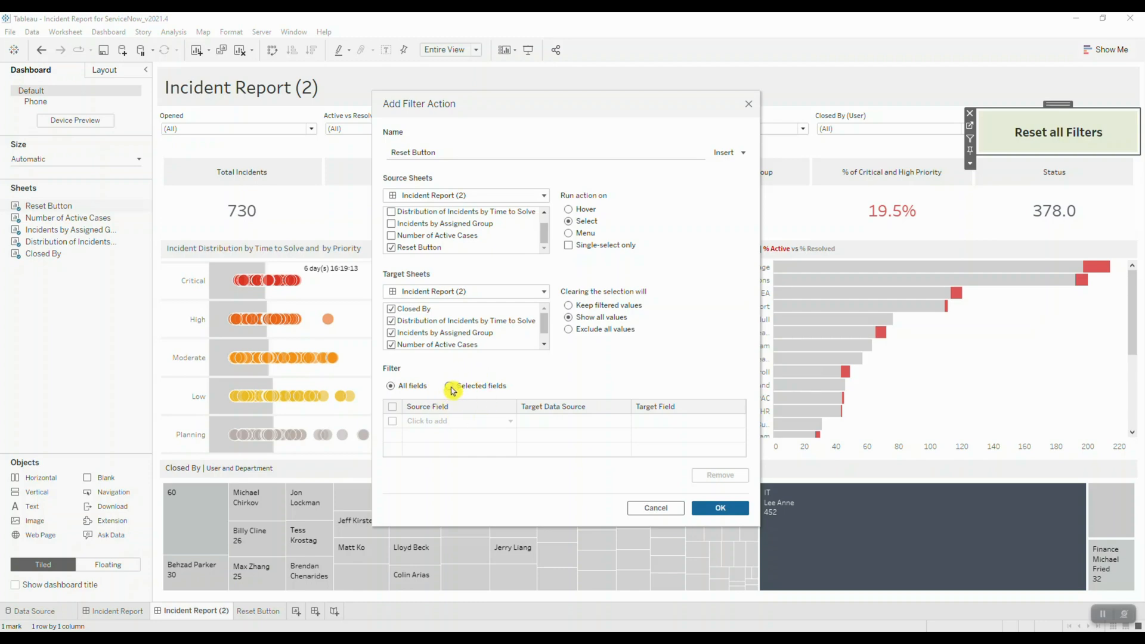
- Limit the action to Selected fields with none chosen and save it
click(450, 385)
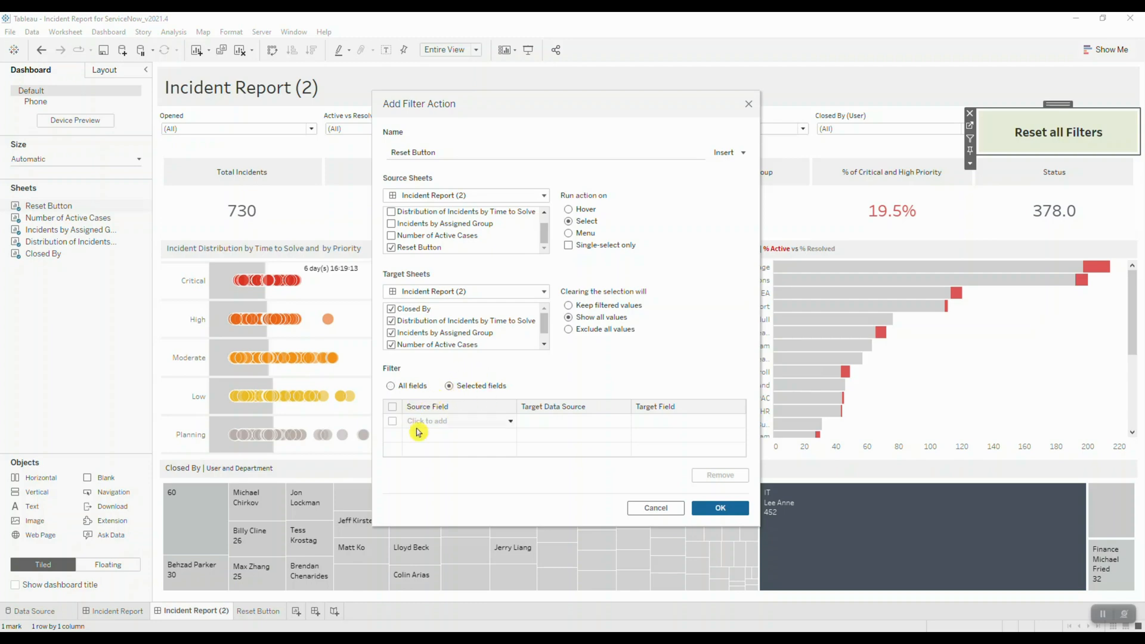
mouse_move(455, 426)
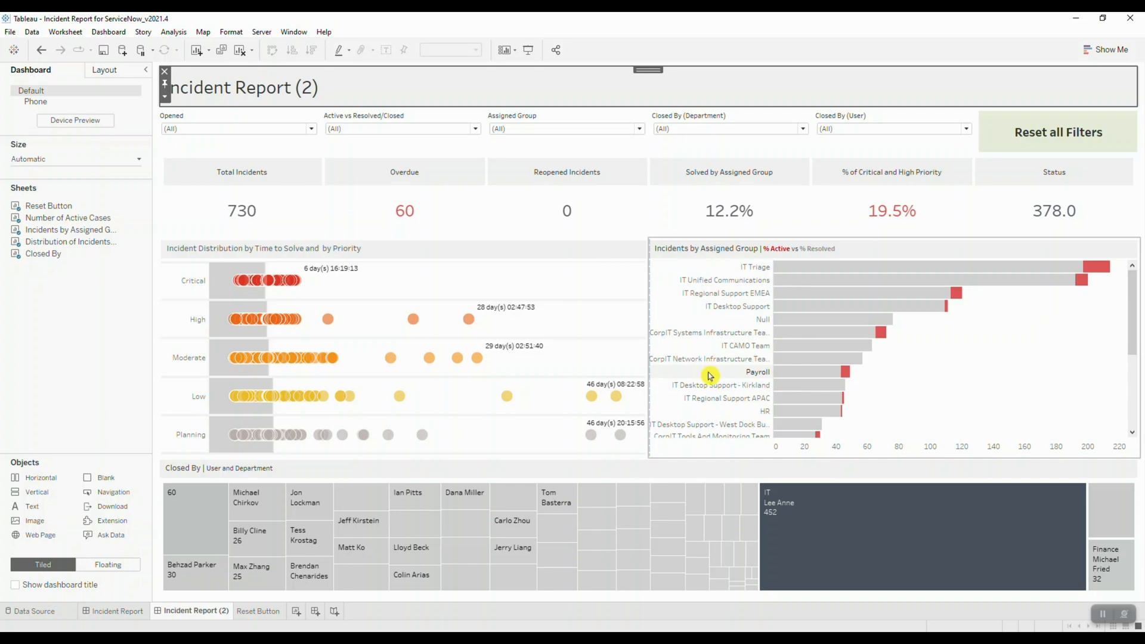
- Filter to February-2017 and exclude IT Desktop Support - West Dock Building, leaving 39 incidents
click(312, 129)
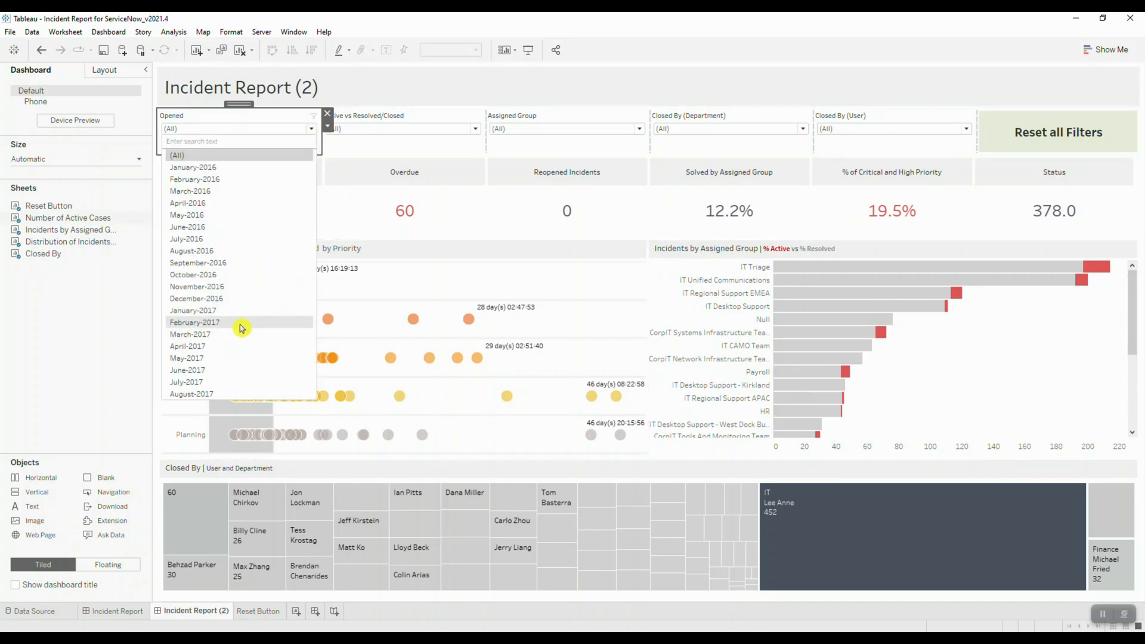
click(194, 322)
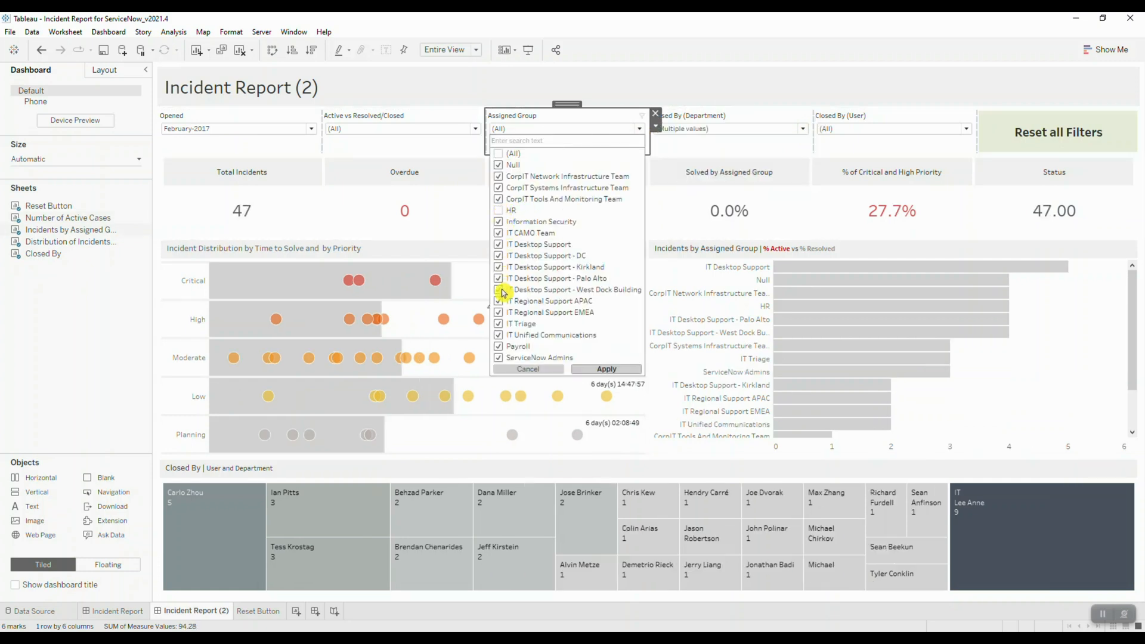
click(605, 369)
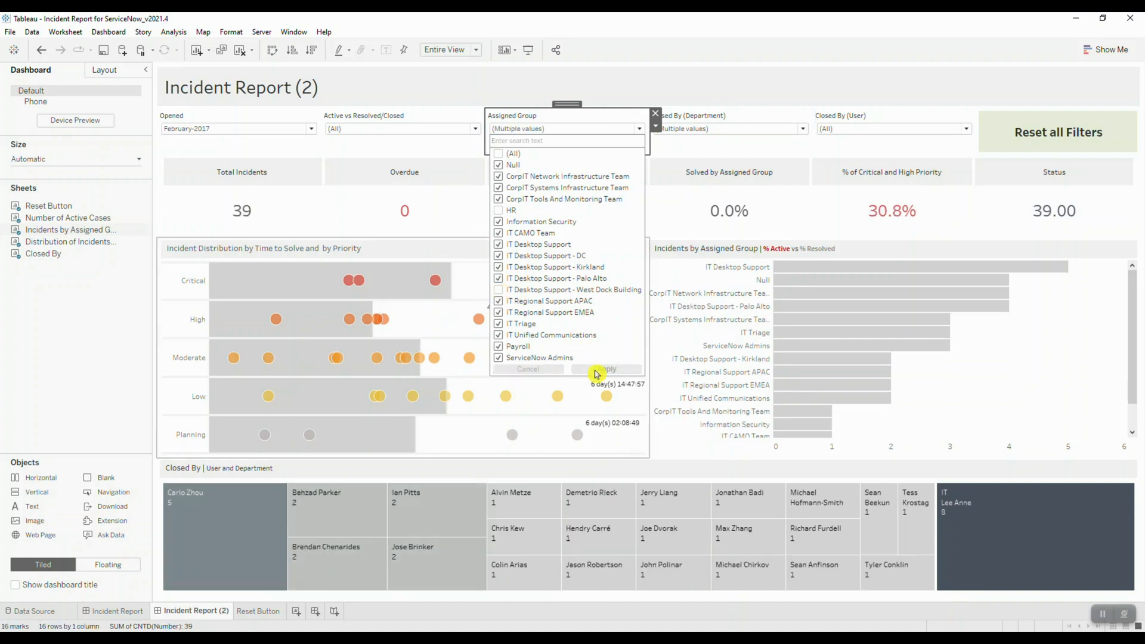
click(604, 369)
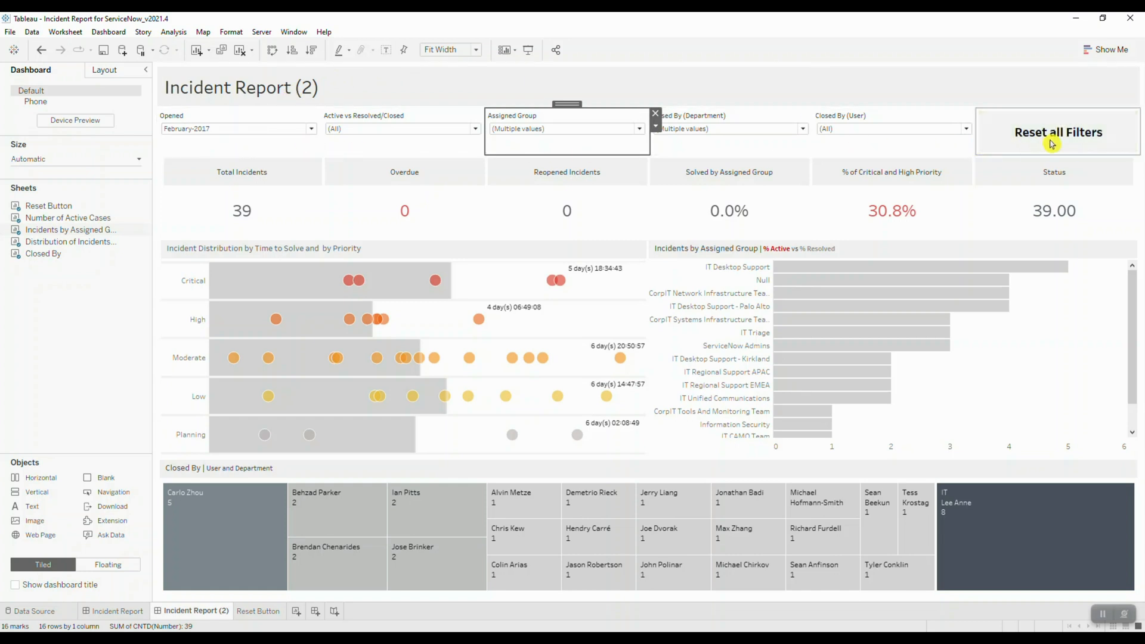
- Use the Reset all Filters button so every filter returns to All and Total Incidents shows 730
click(1057, 132)
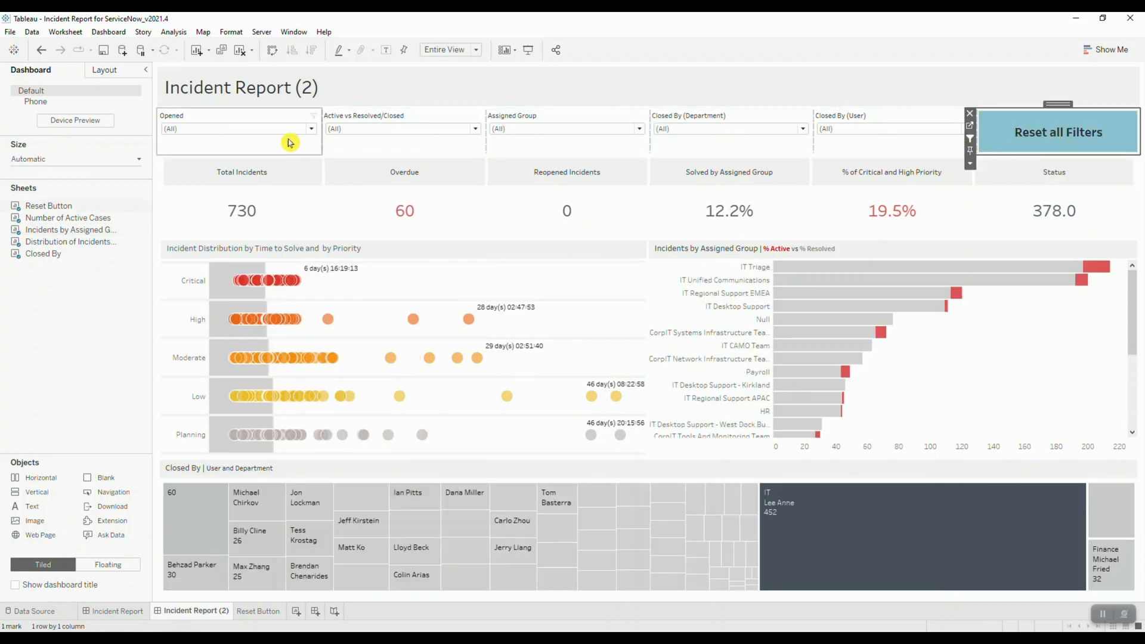
mouse_move(236, 145)
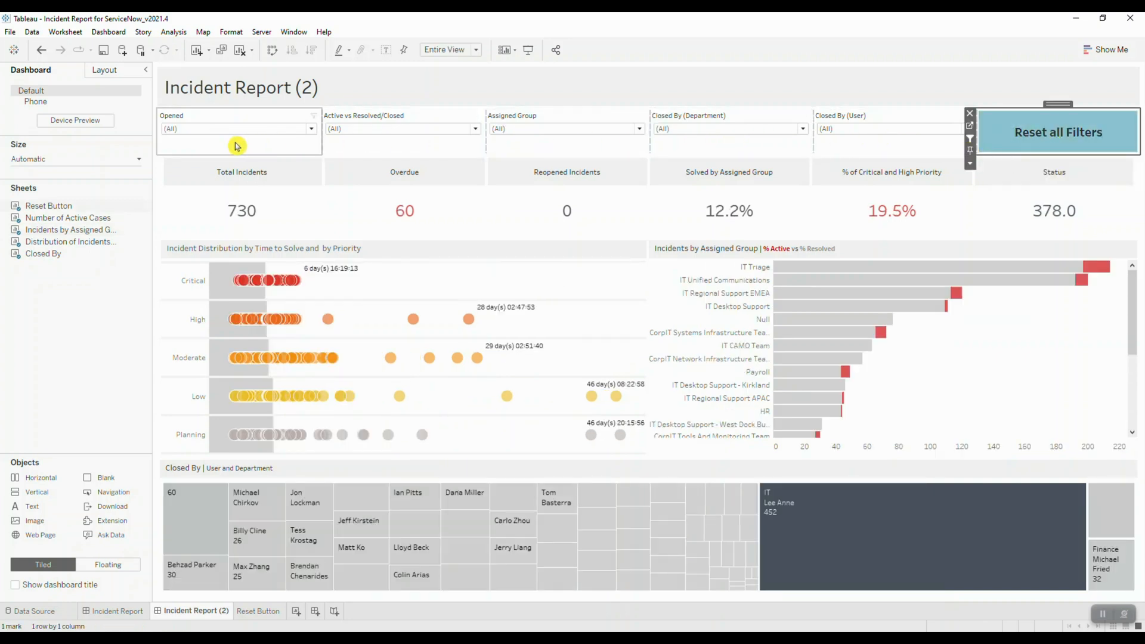